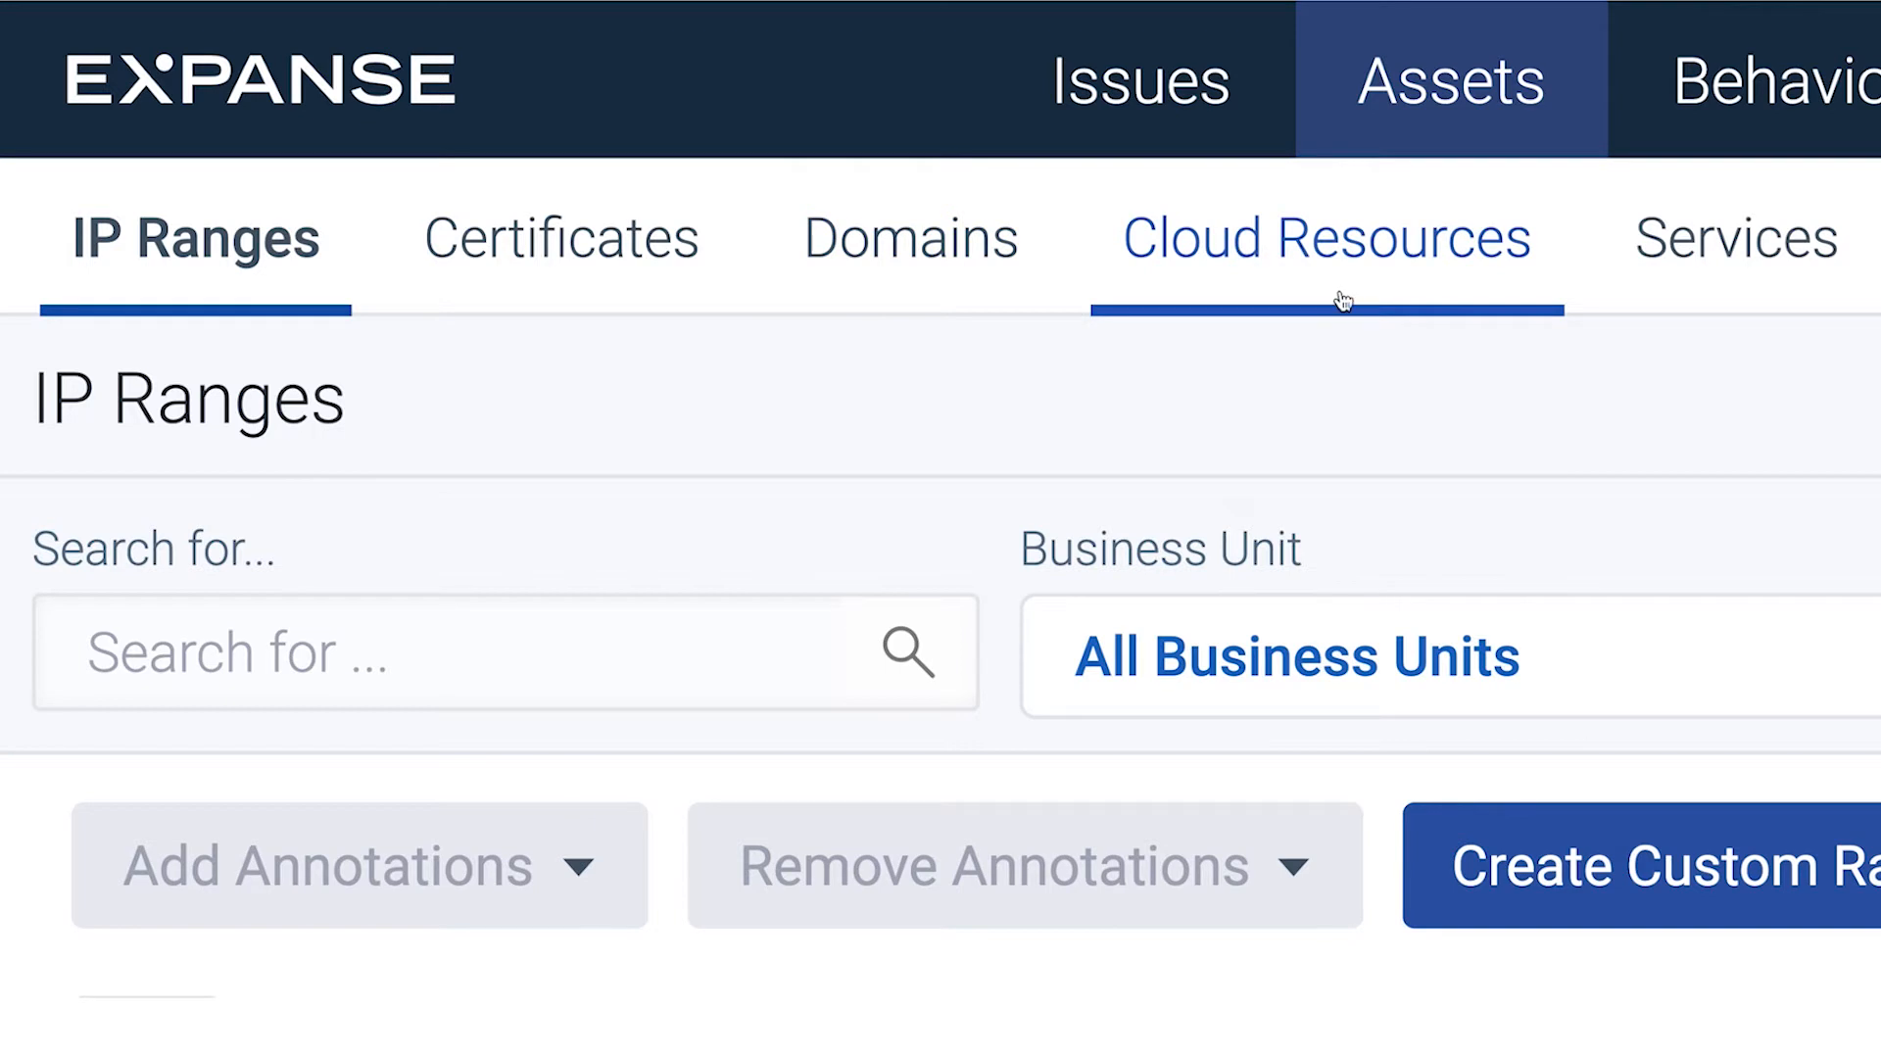
{"action": "mouse_move", "coordinate": [1734, 237]}
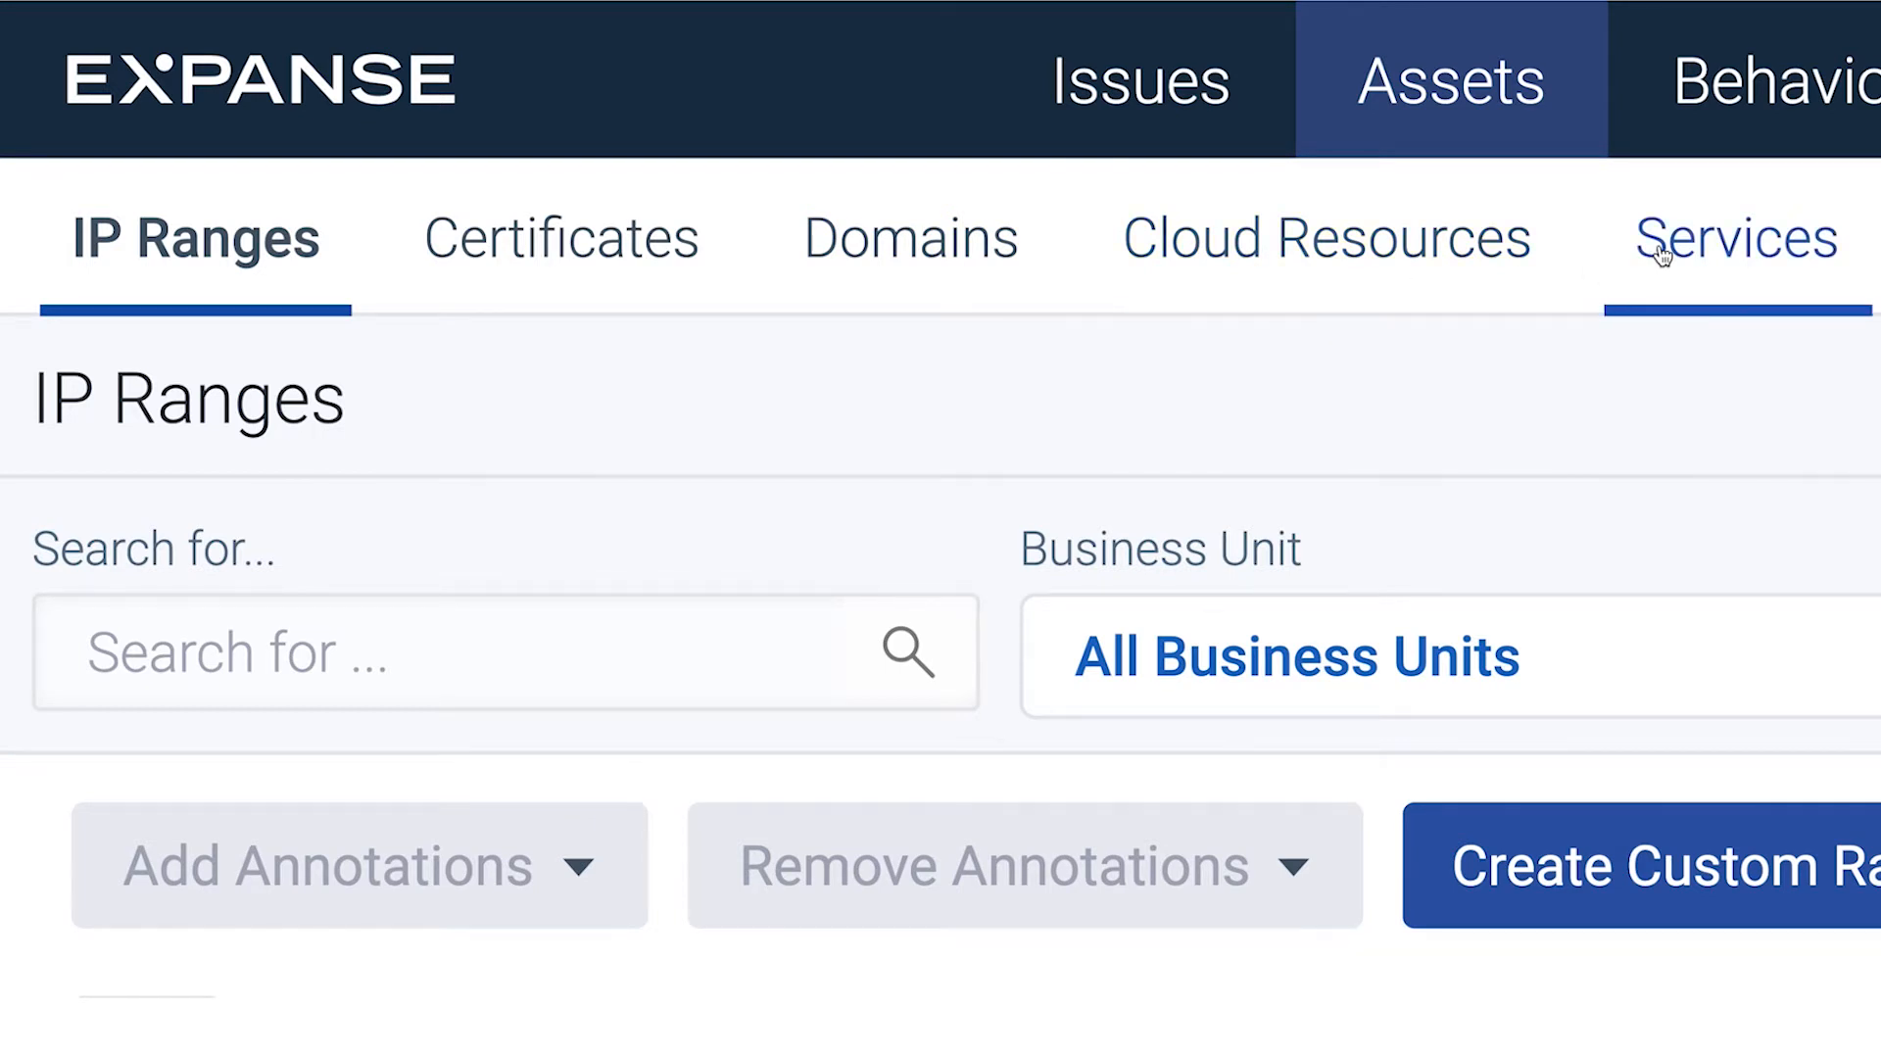
View the Services inventory and scroll through the Service Classification dropdown's options.
{"action": "left_click", "coordinate": [1734, 237]}
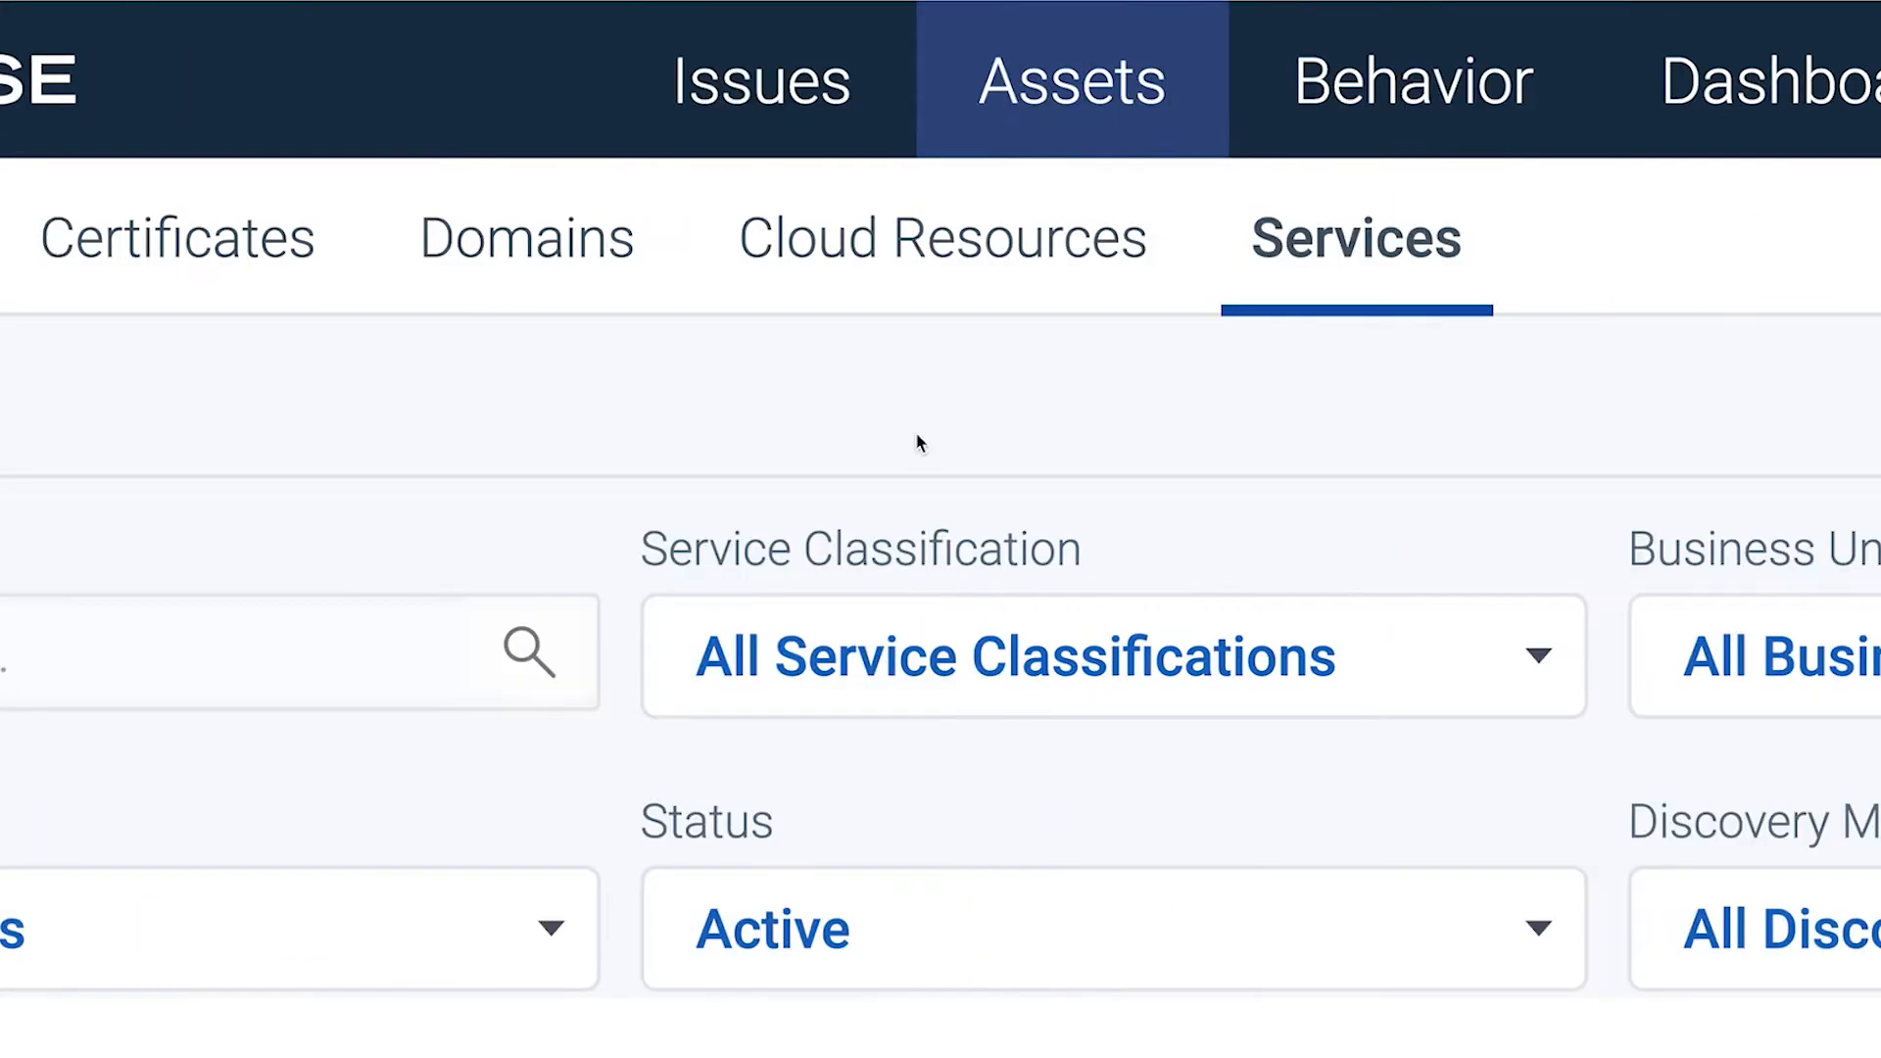
{"action": "left_click", "coordinate": [489, 218]}
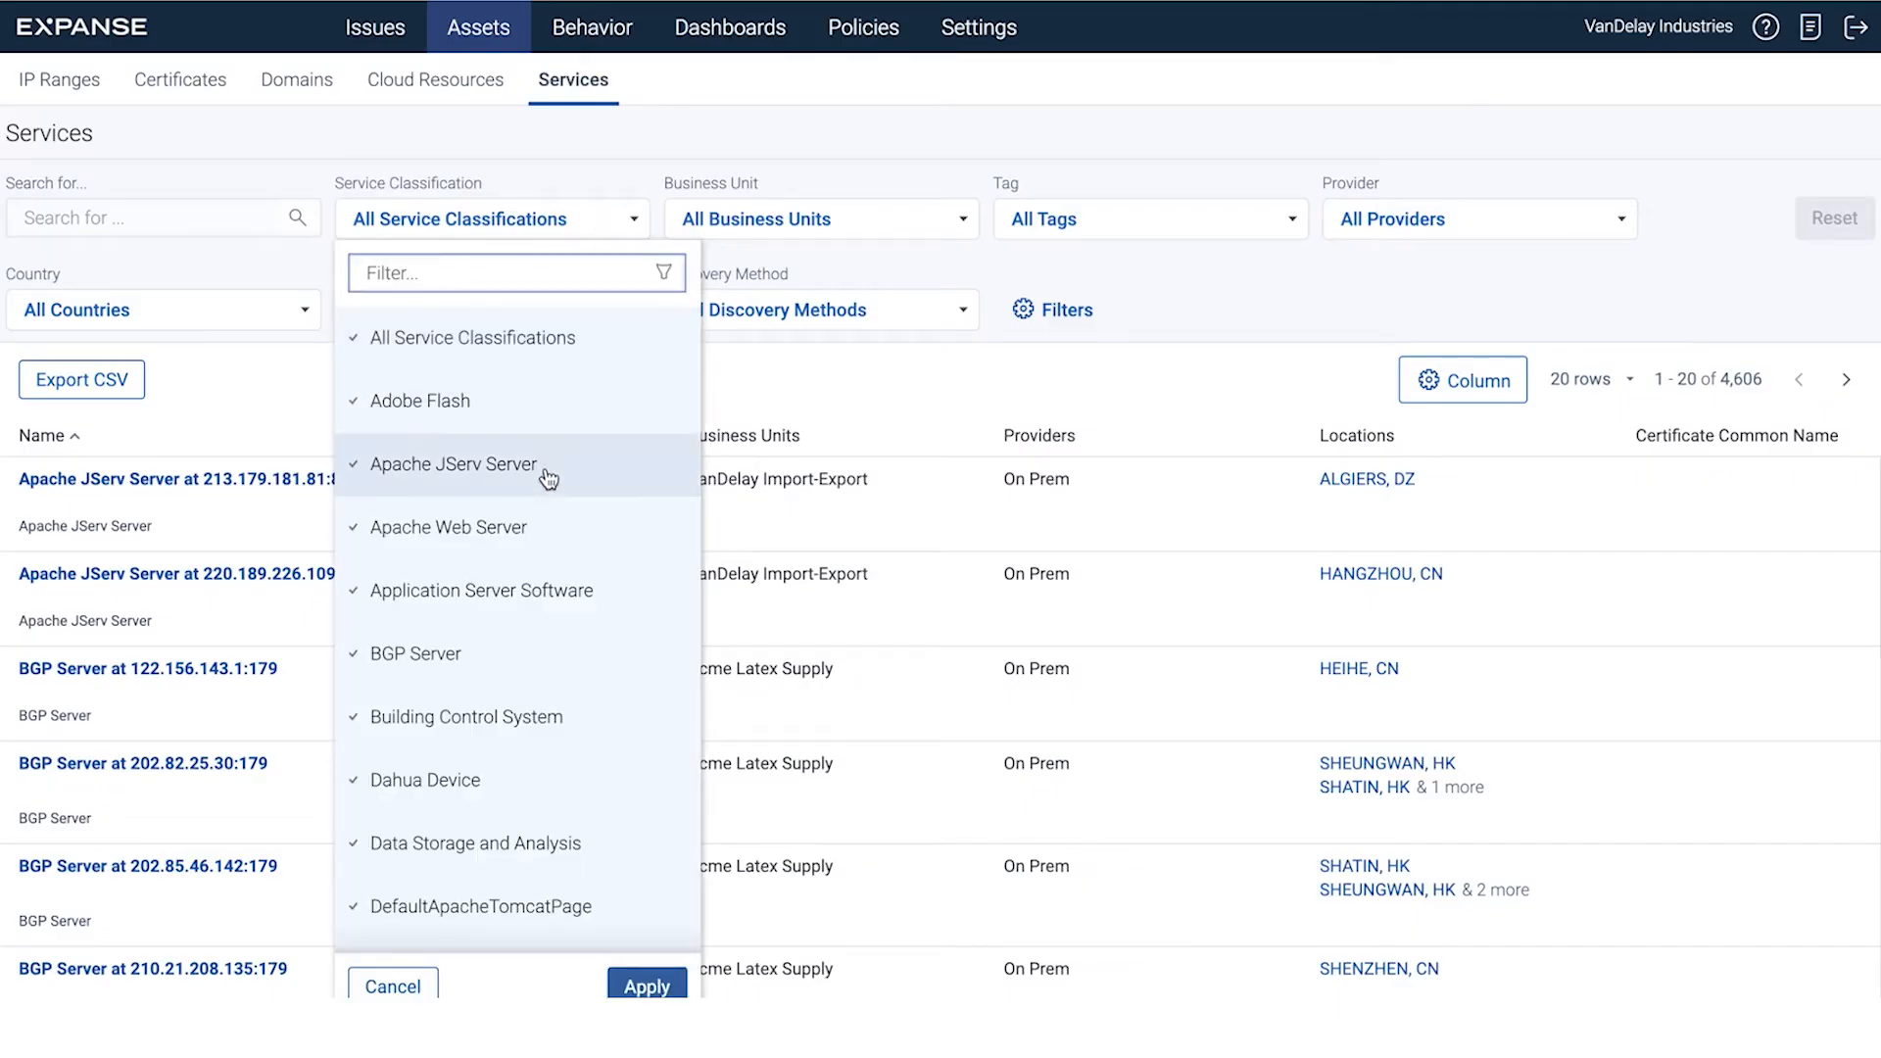
{"action": "scroll", "scroll_direction": "down", "scroll_amount": 3}
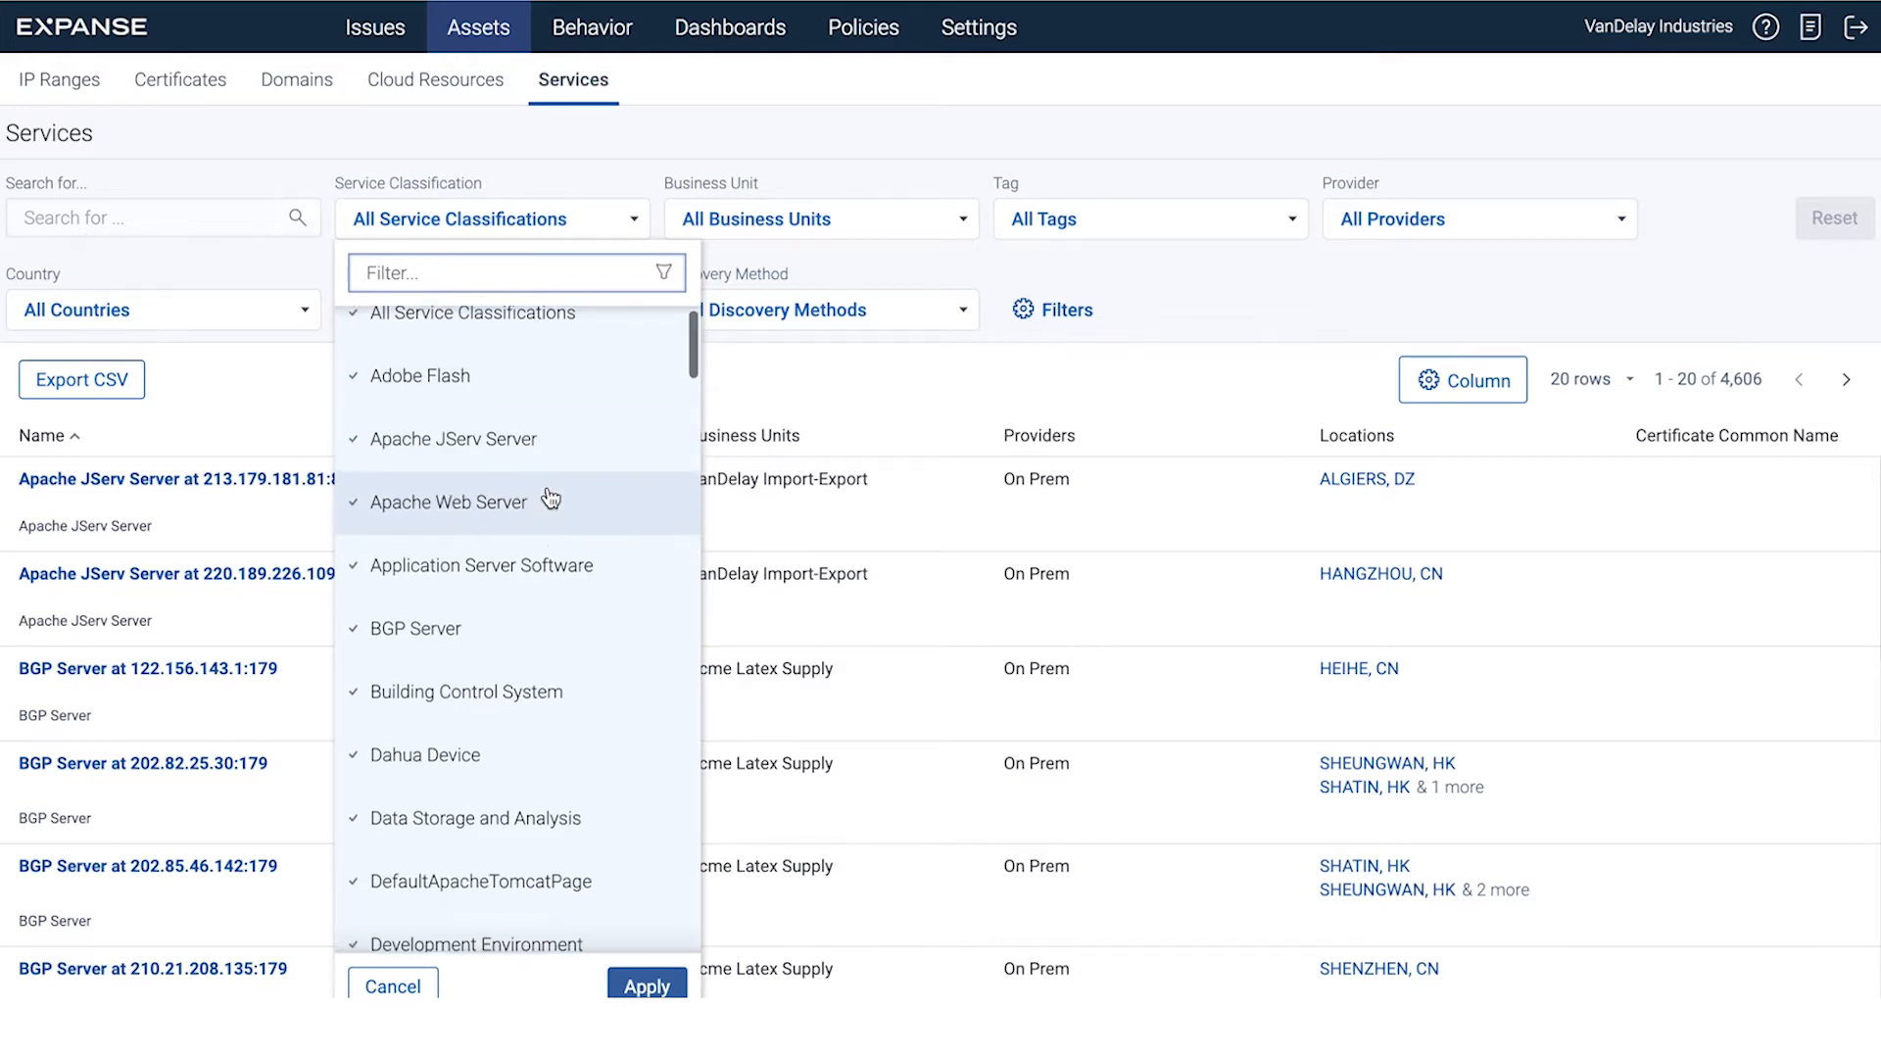
{"action": "scroll", "scroll_direction": "down", "scroll_amount": 3}
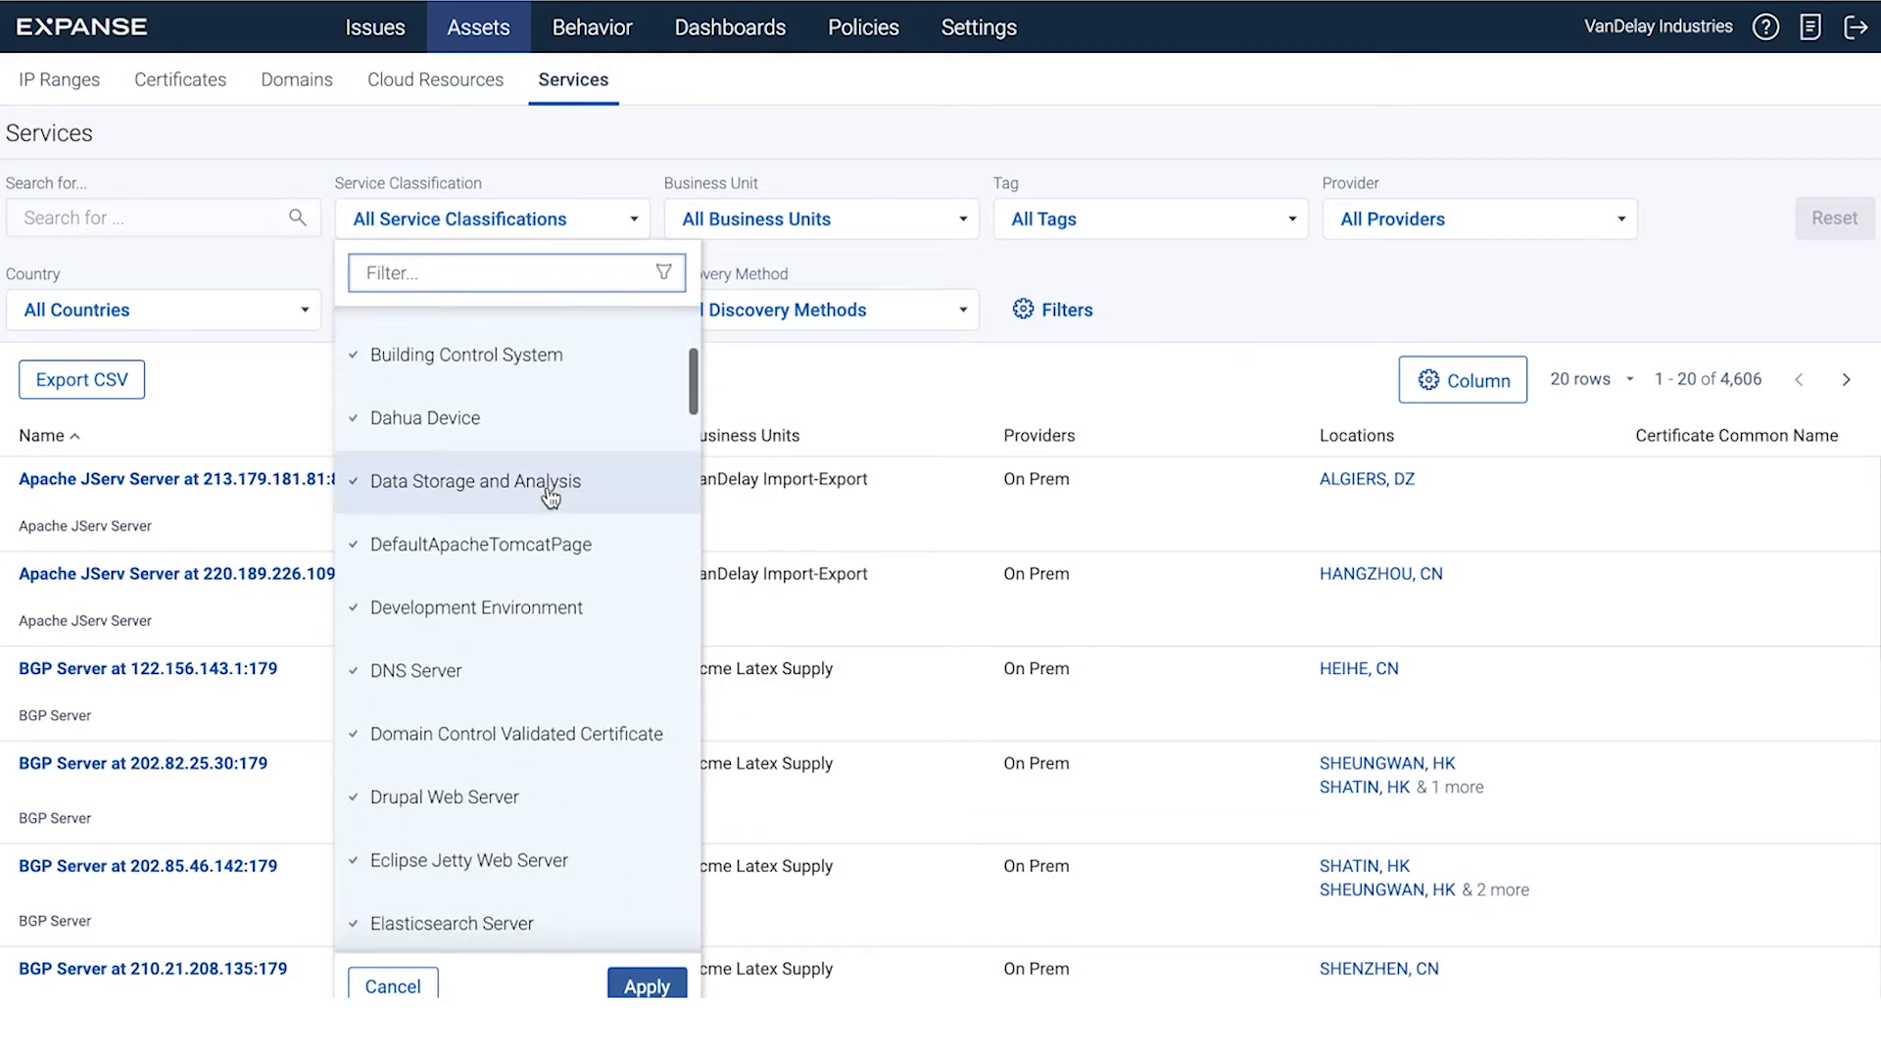
{"action": "scroll", "scroll_direction": "down", "scroll_amount": 3}
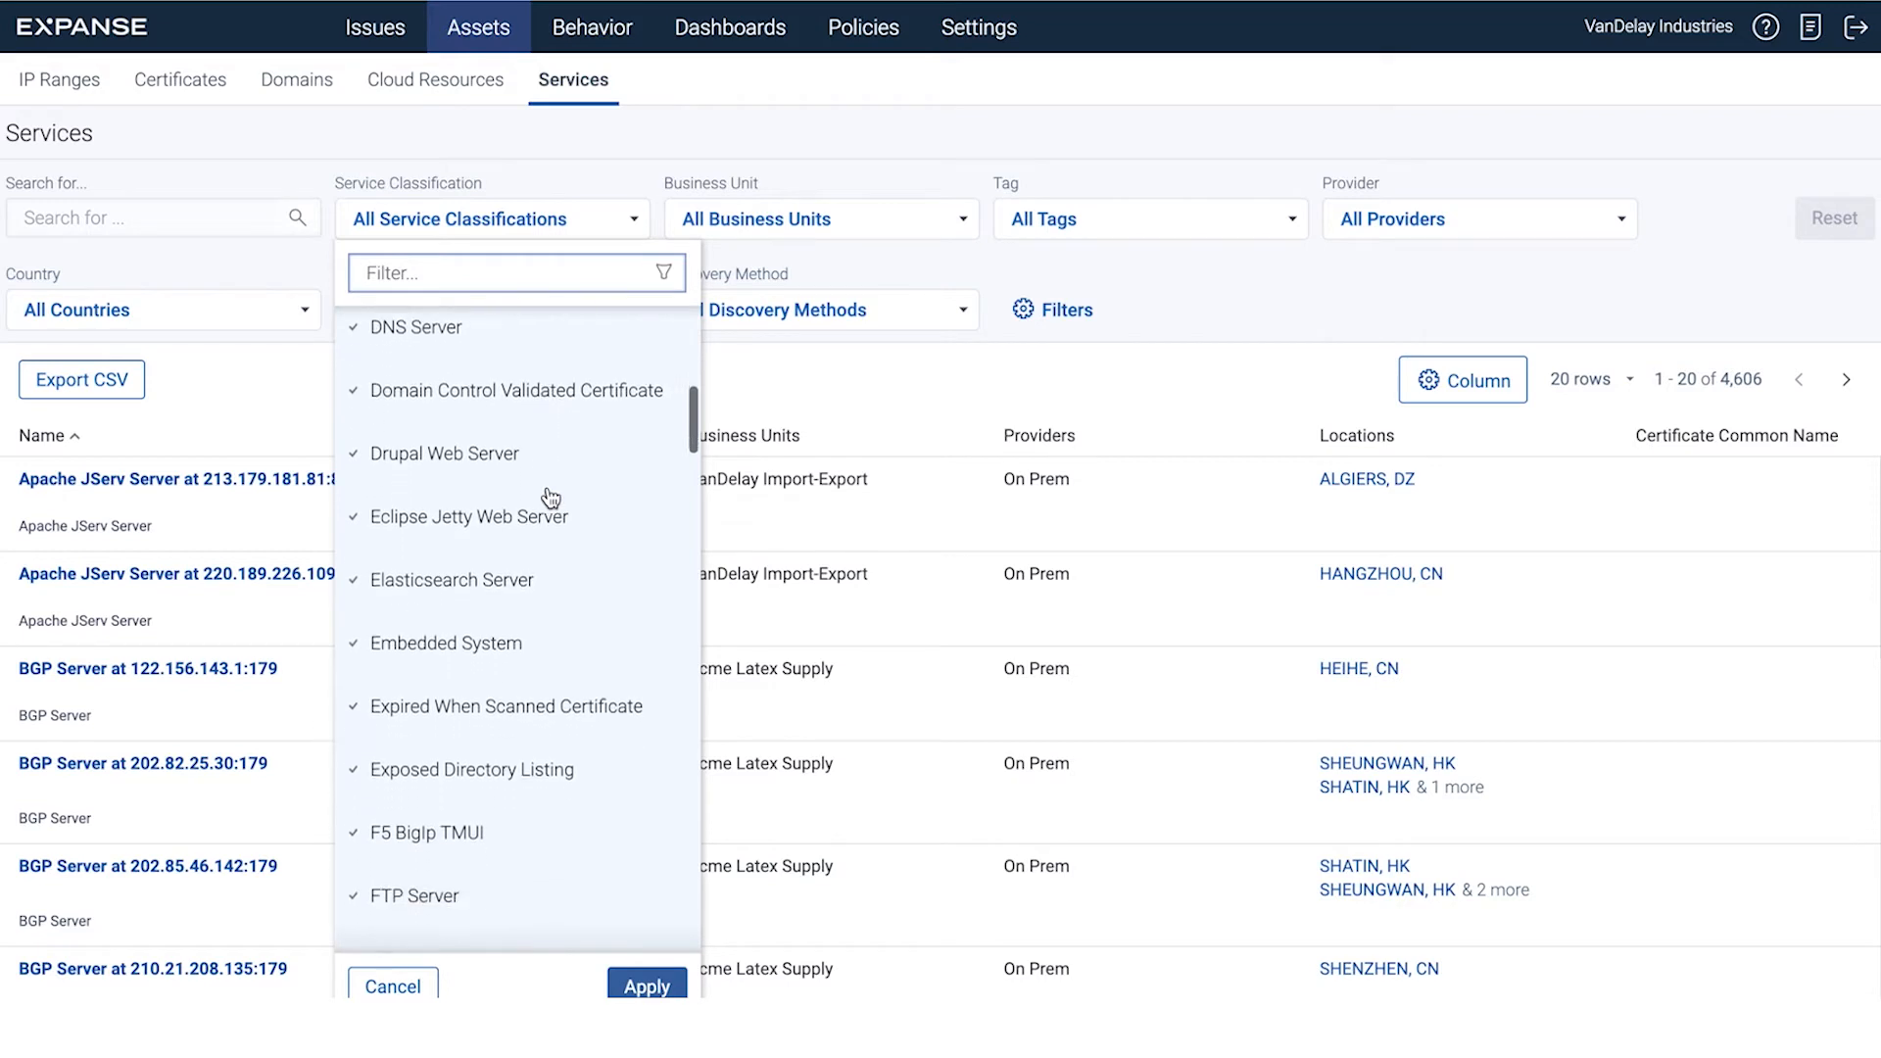
{"action": "scroll", "scroll_direction": "down", "scroll_amount": 3}
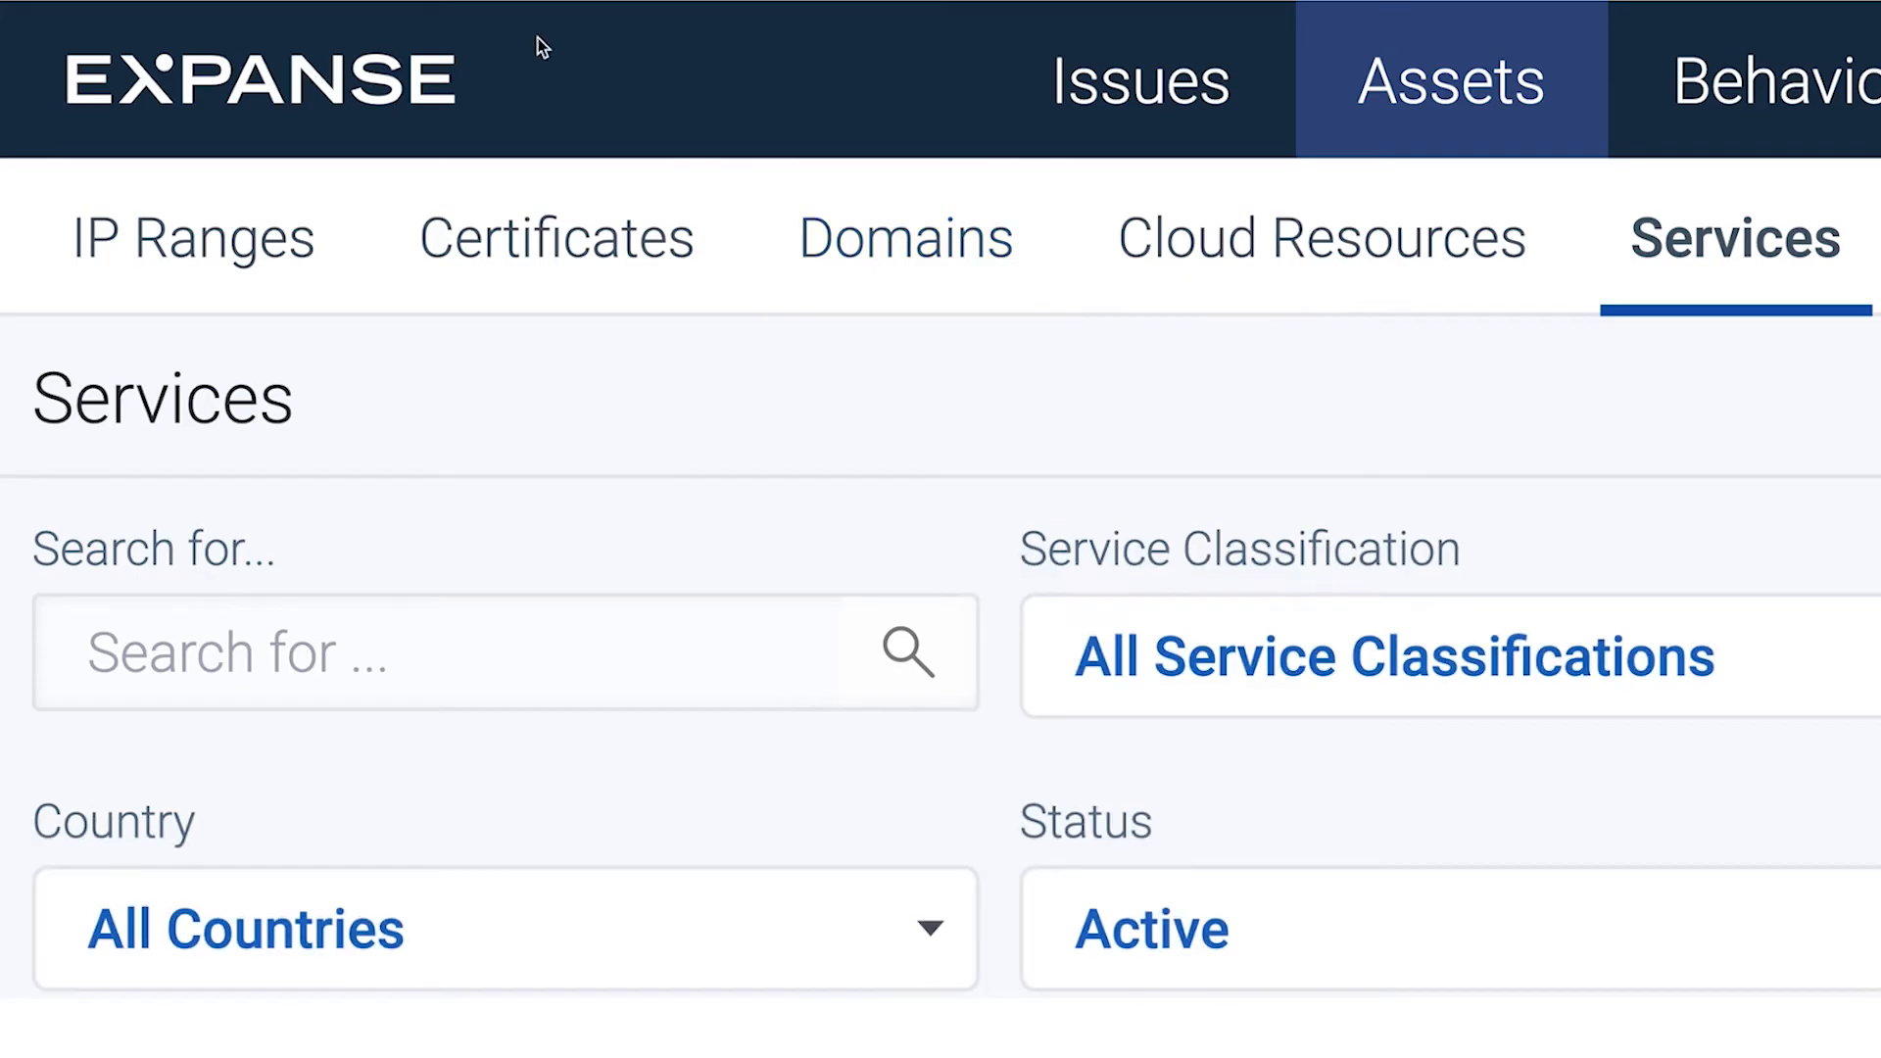
Show the Issues list with active open issues sorted by priority.
{"action": "left_click", "coordinate": [1139, 81]}
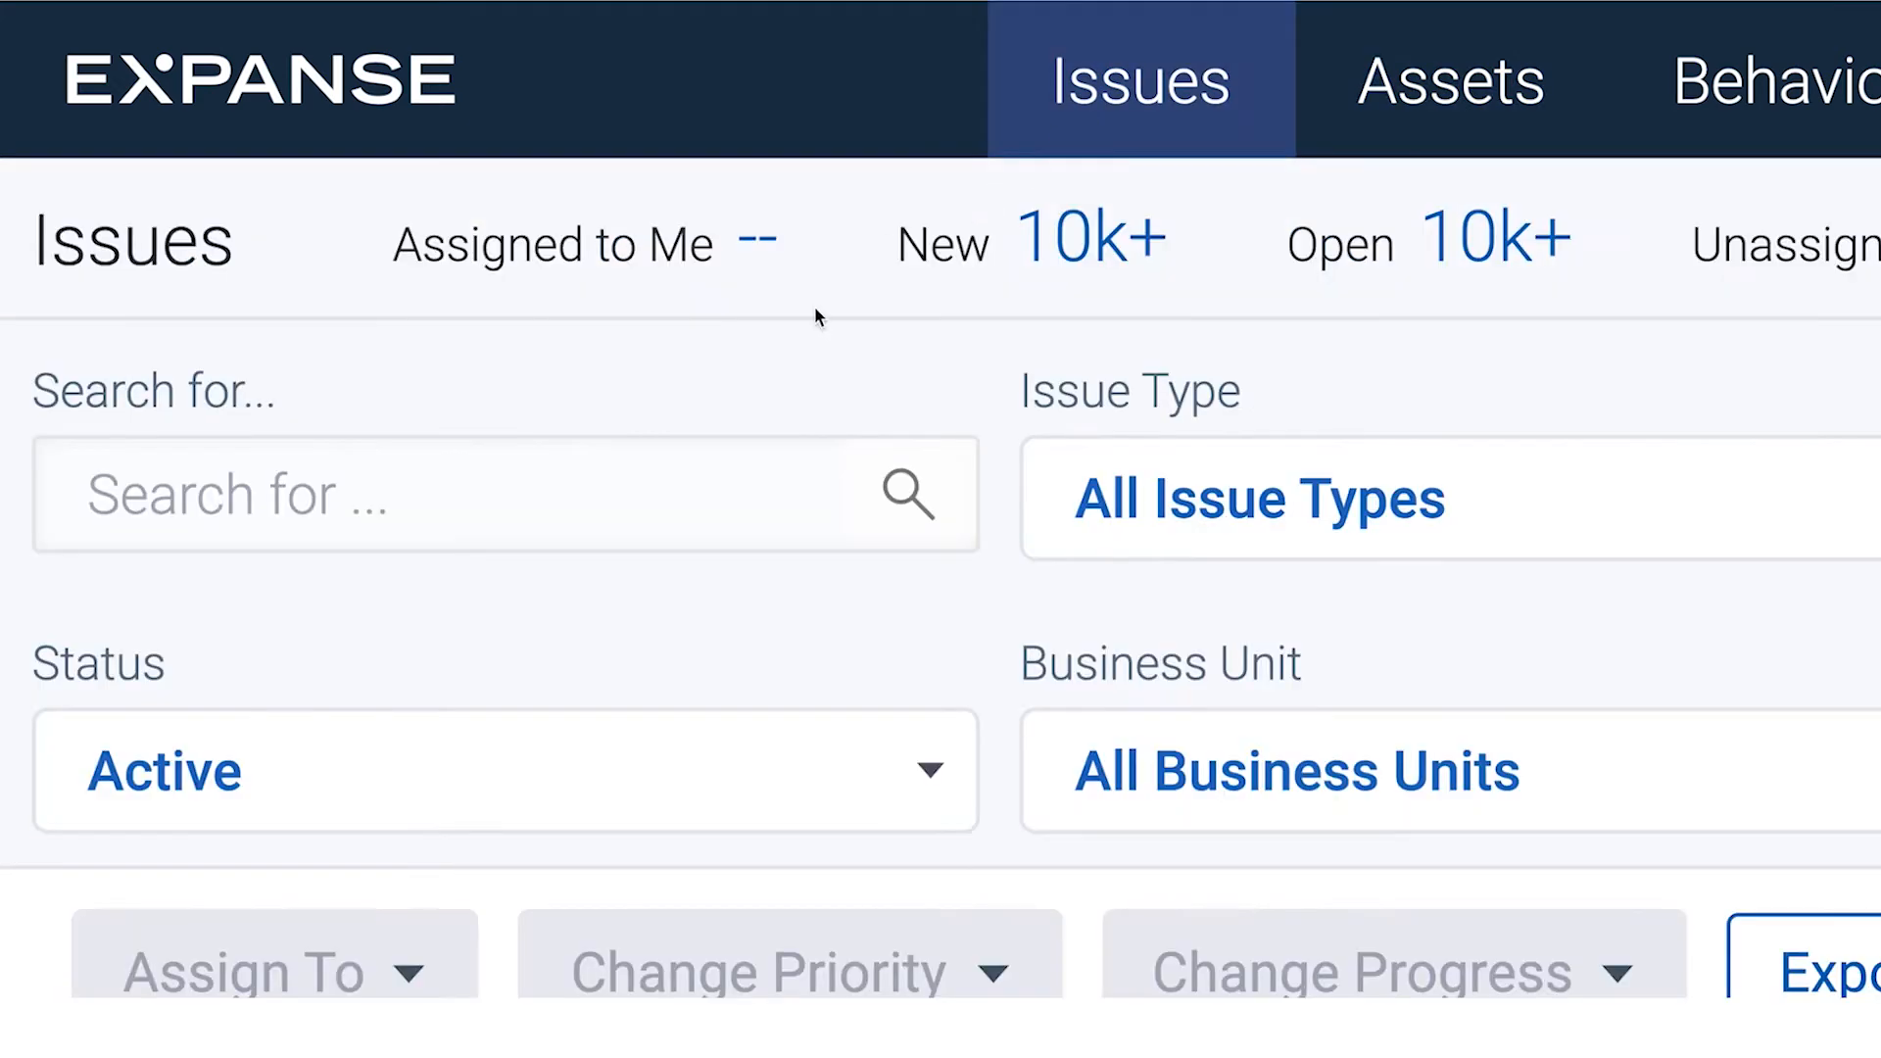
{"action": "left_click", "coordinate": [821, 165]}
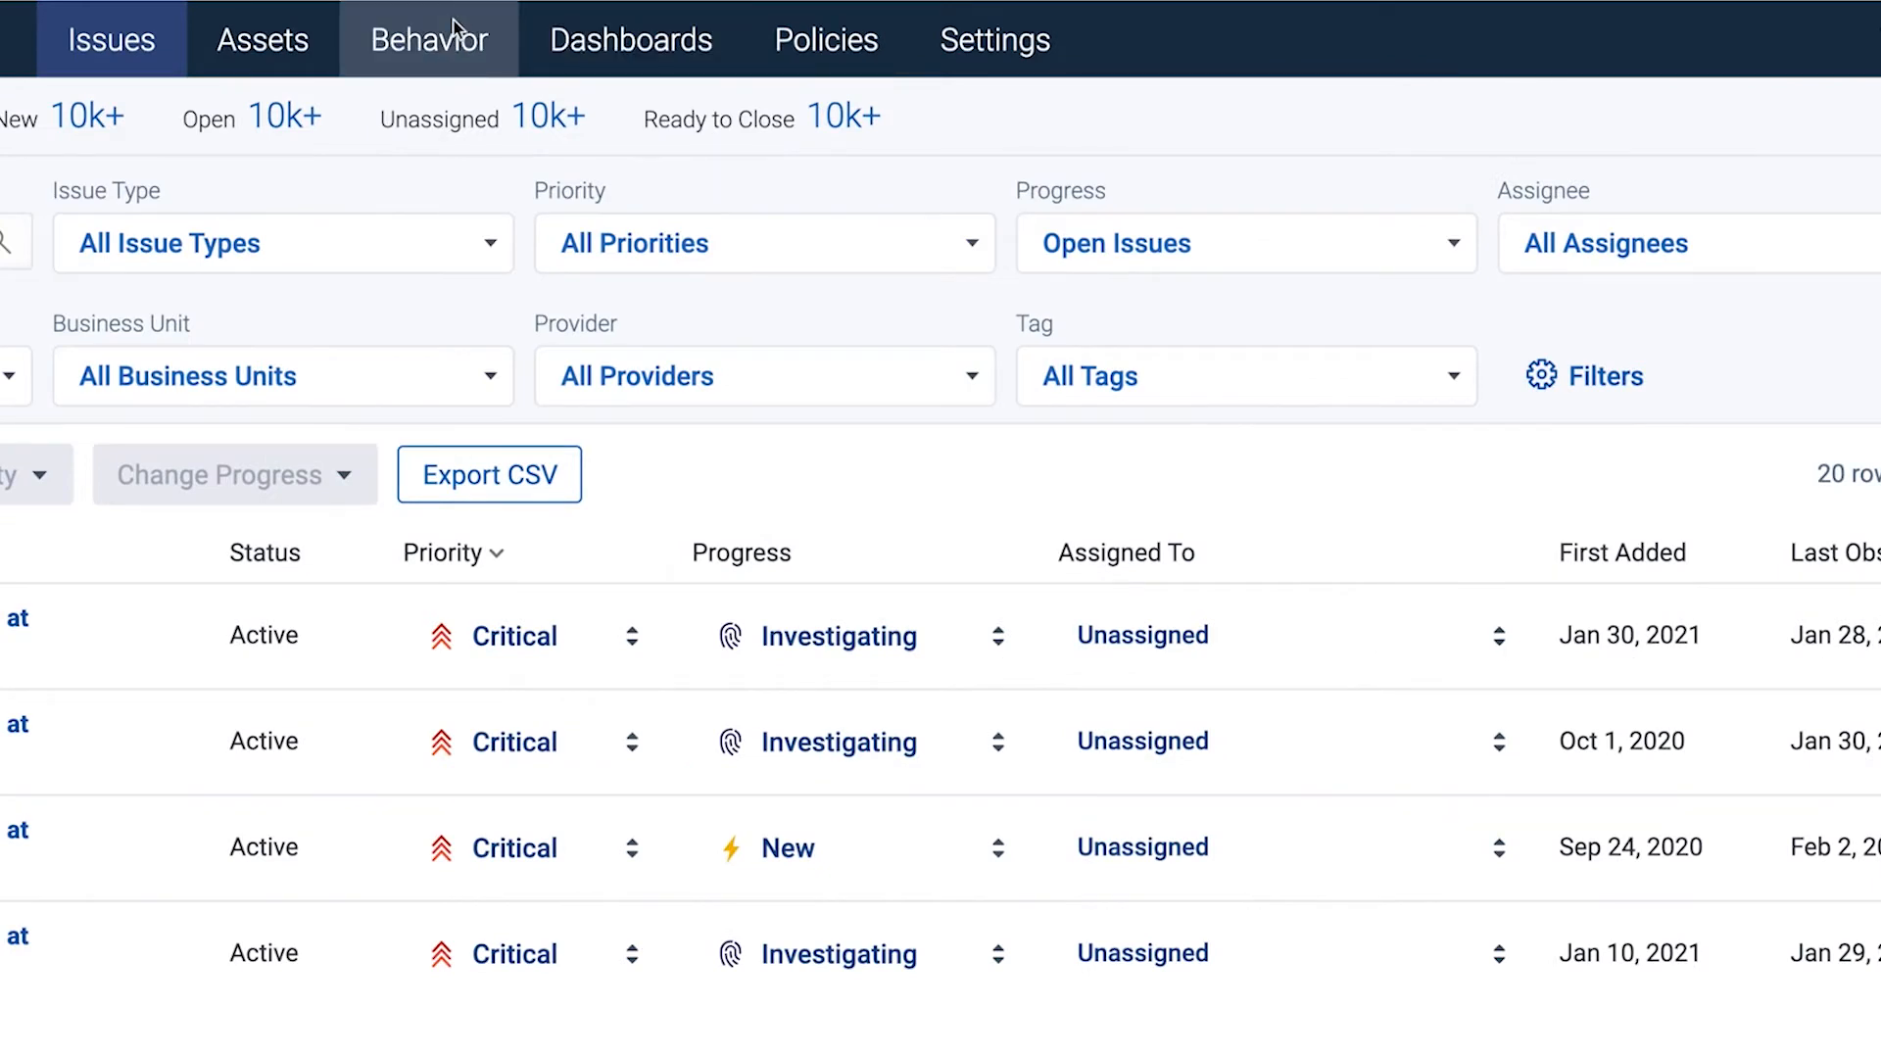
Review the Behavior Alert Type options unchanged, then go to the Issues Overview dashboard.
{"action": "left_click", "coordinate": [427, 39]}
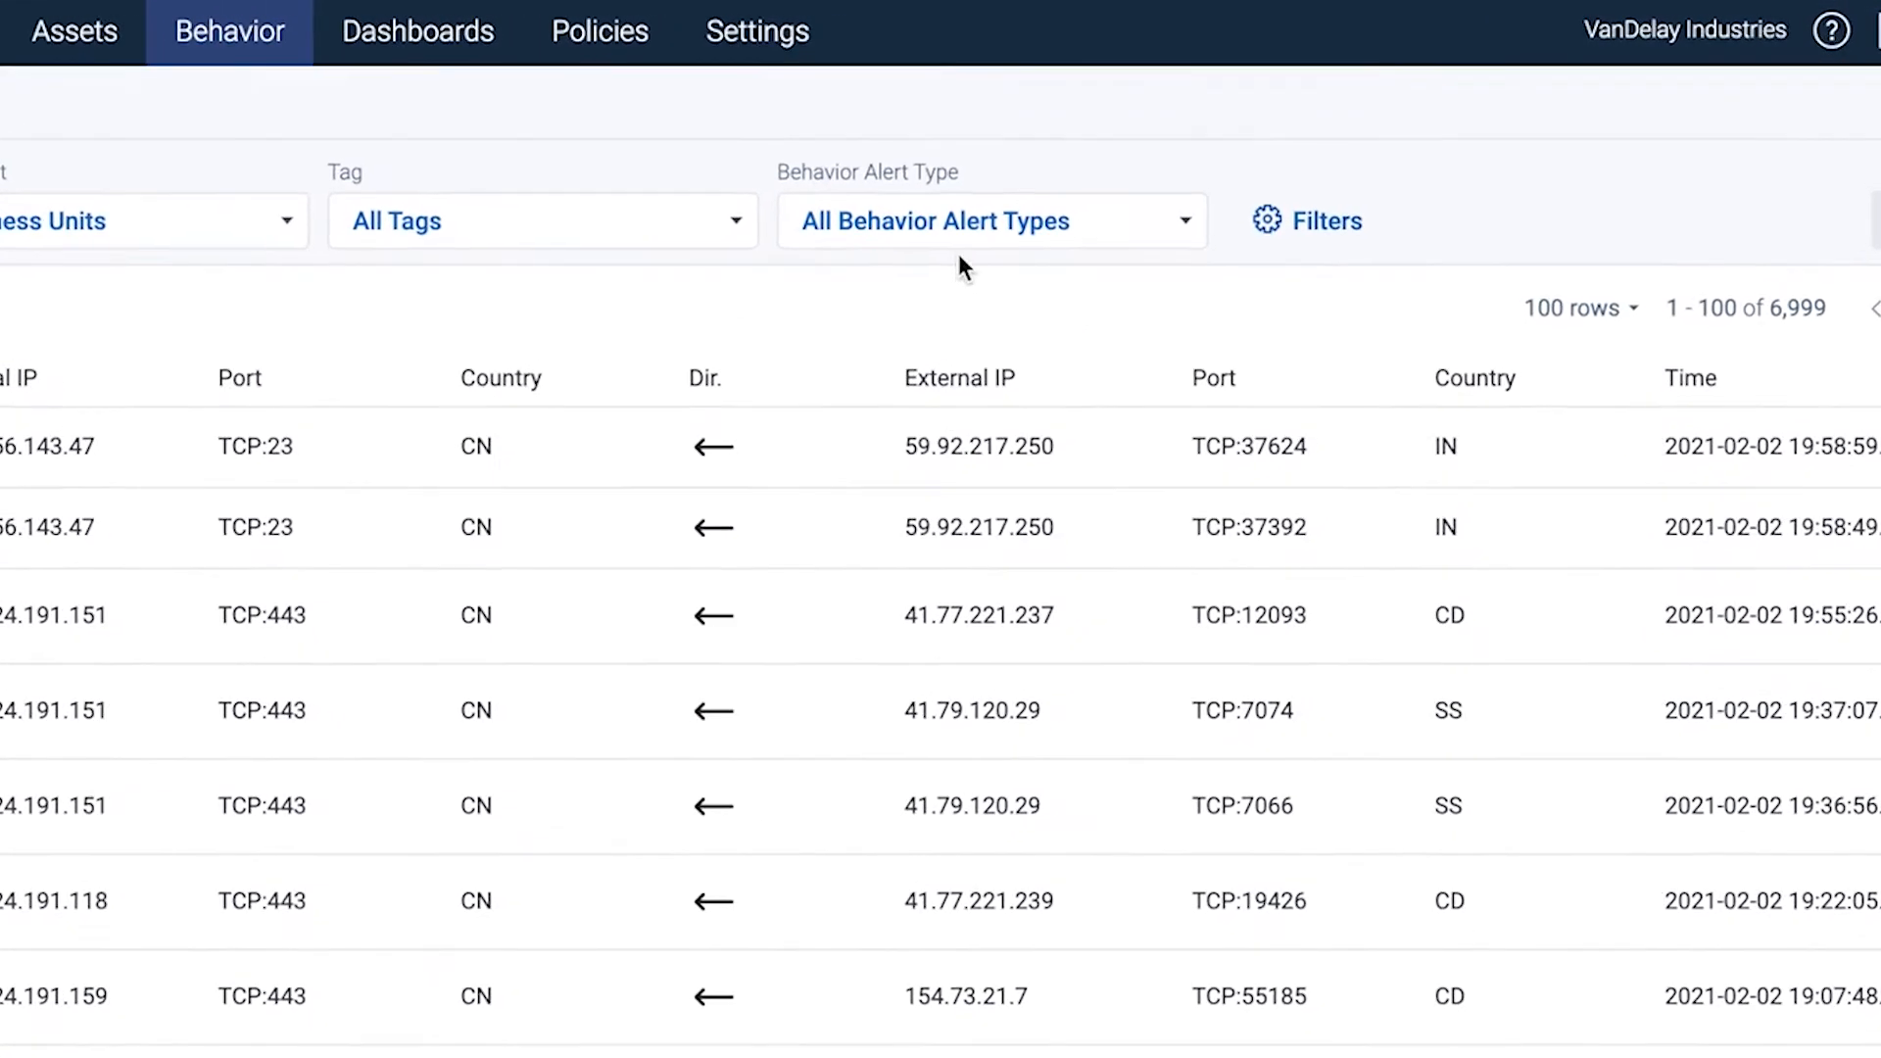
{"action": "left_click", "coordinate": [992, 222]}
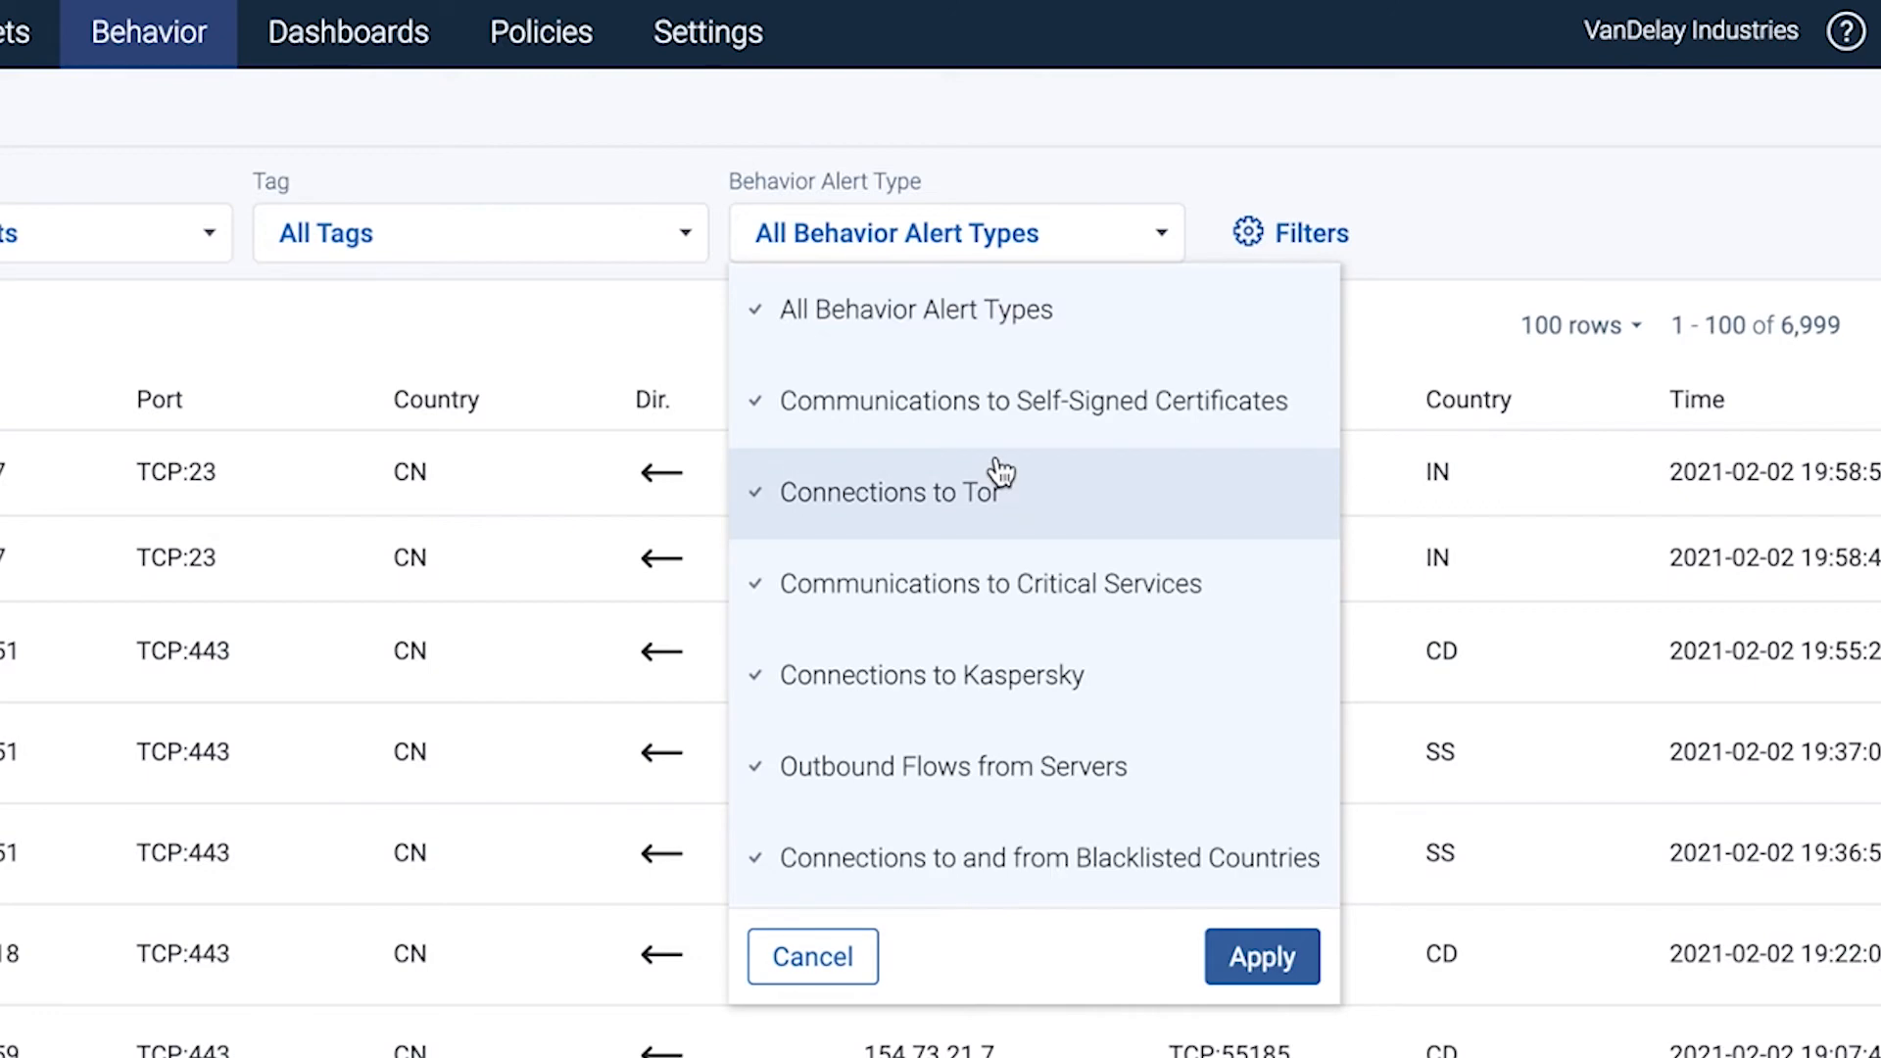
{"action": "mouse_move", "coordinate": [1064, 661]}
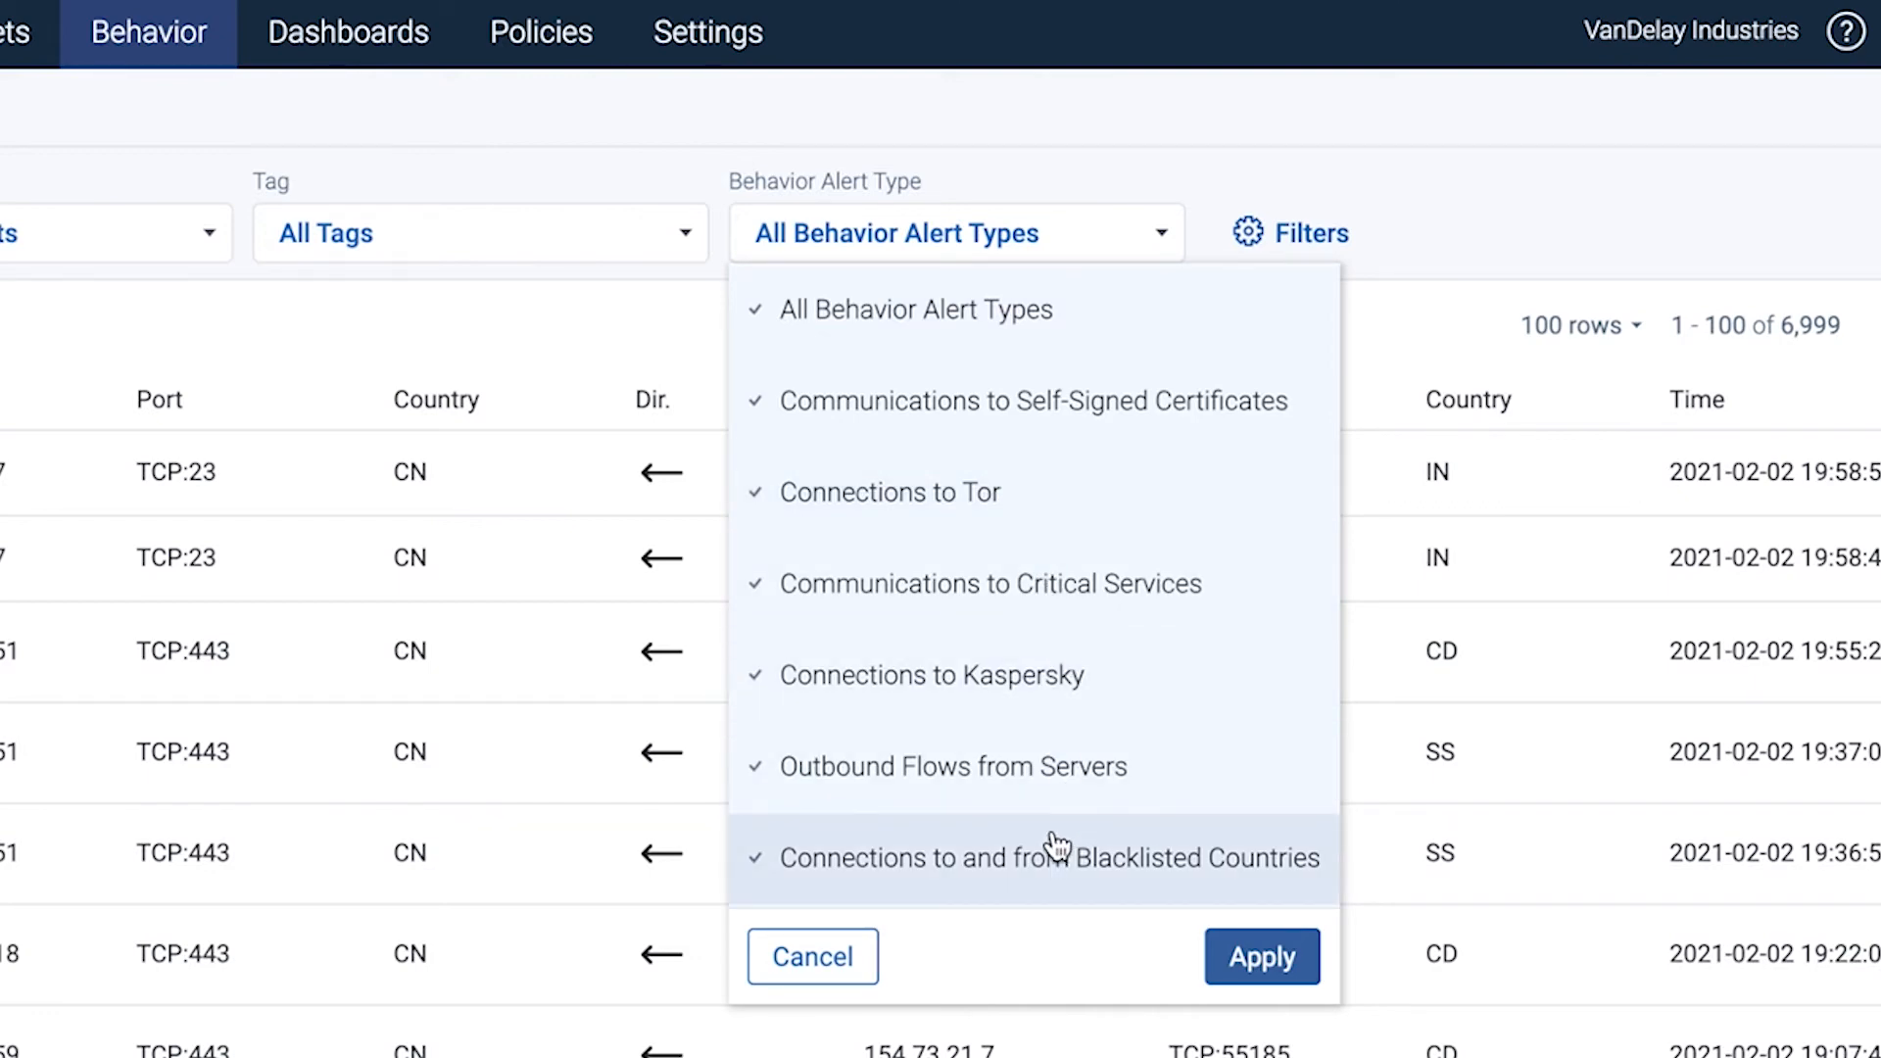
{"action": "left_click", "coordinate": [1260, 958]}
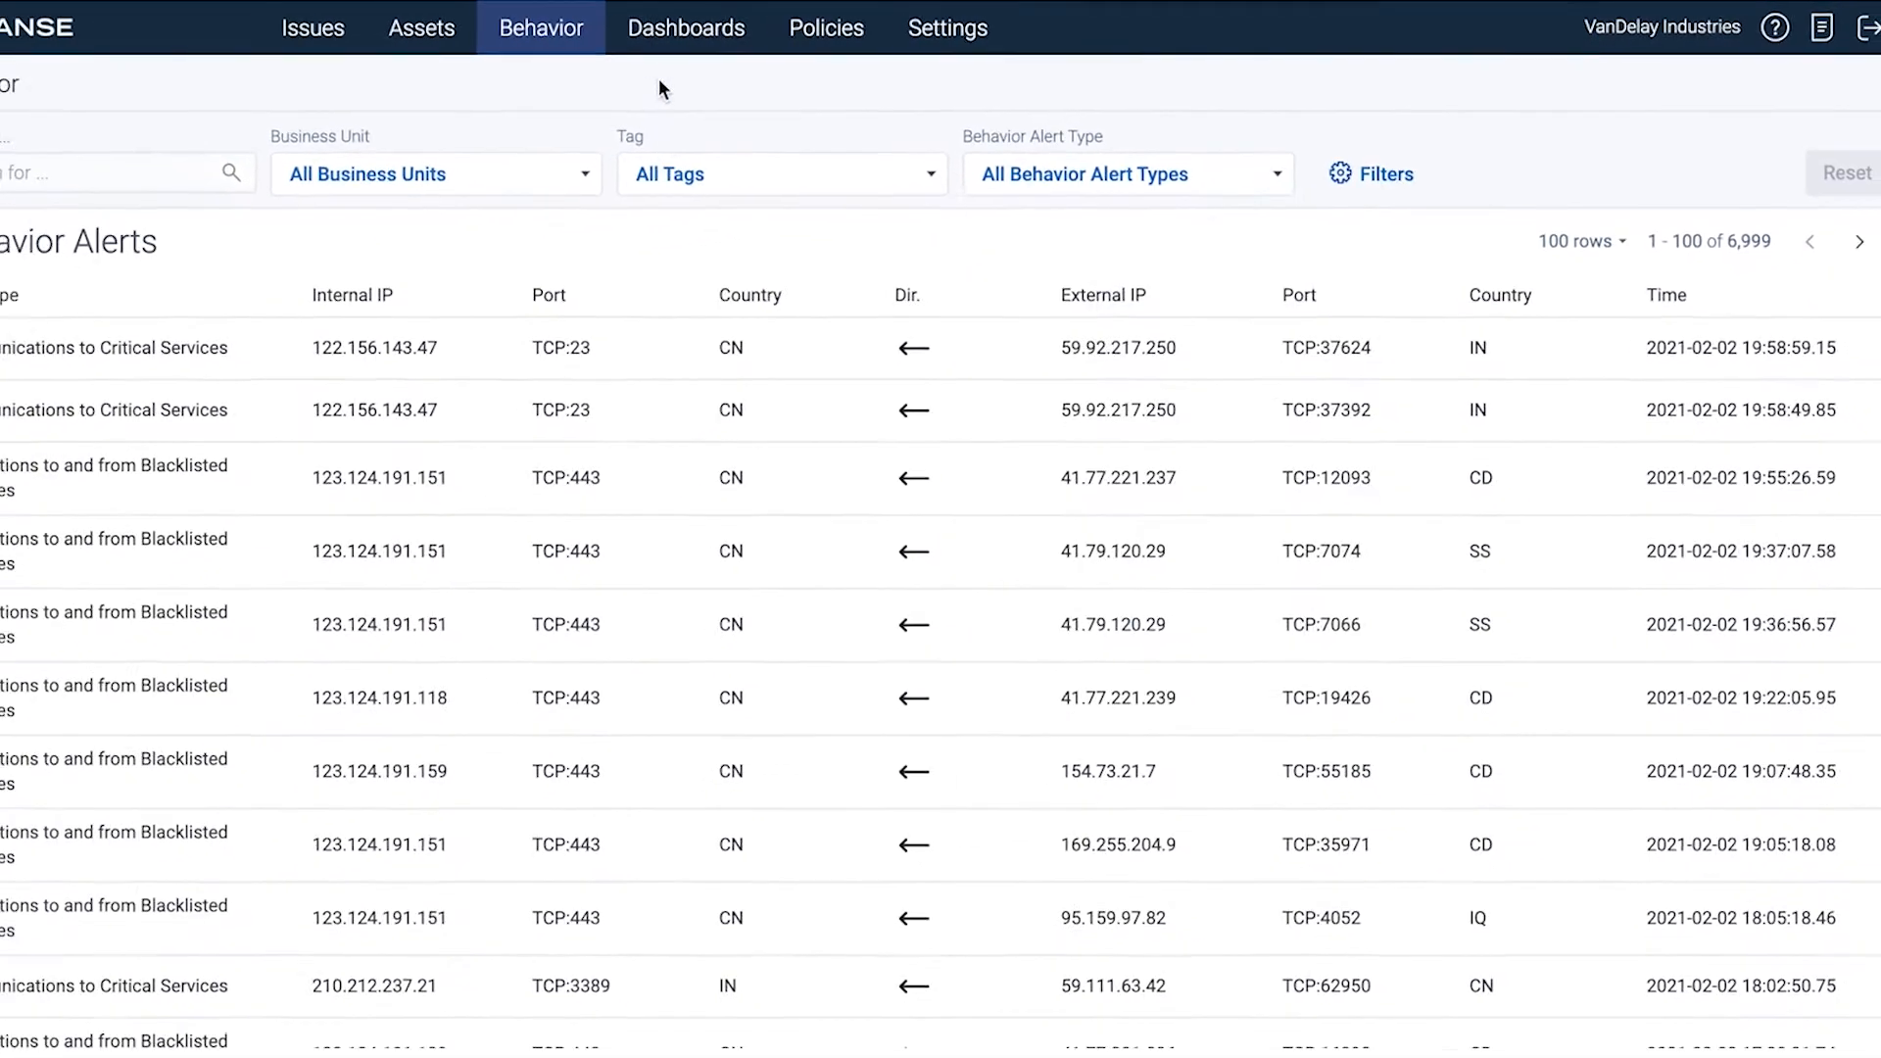
{"action": "left_click", "coordinate": [729, 27]}
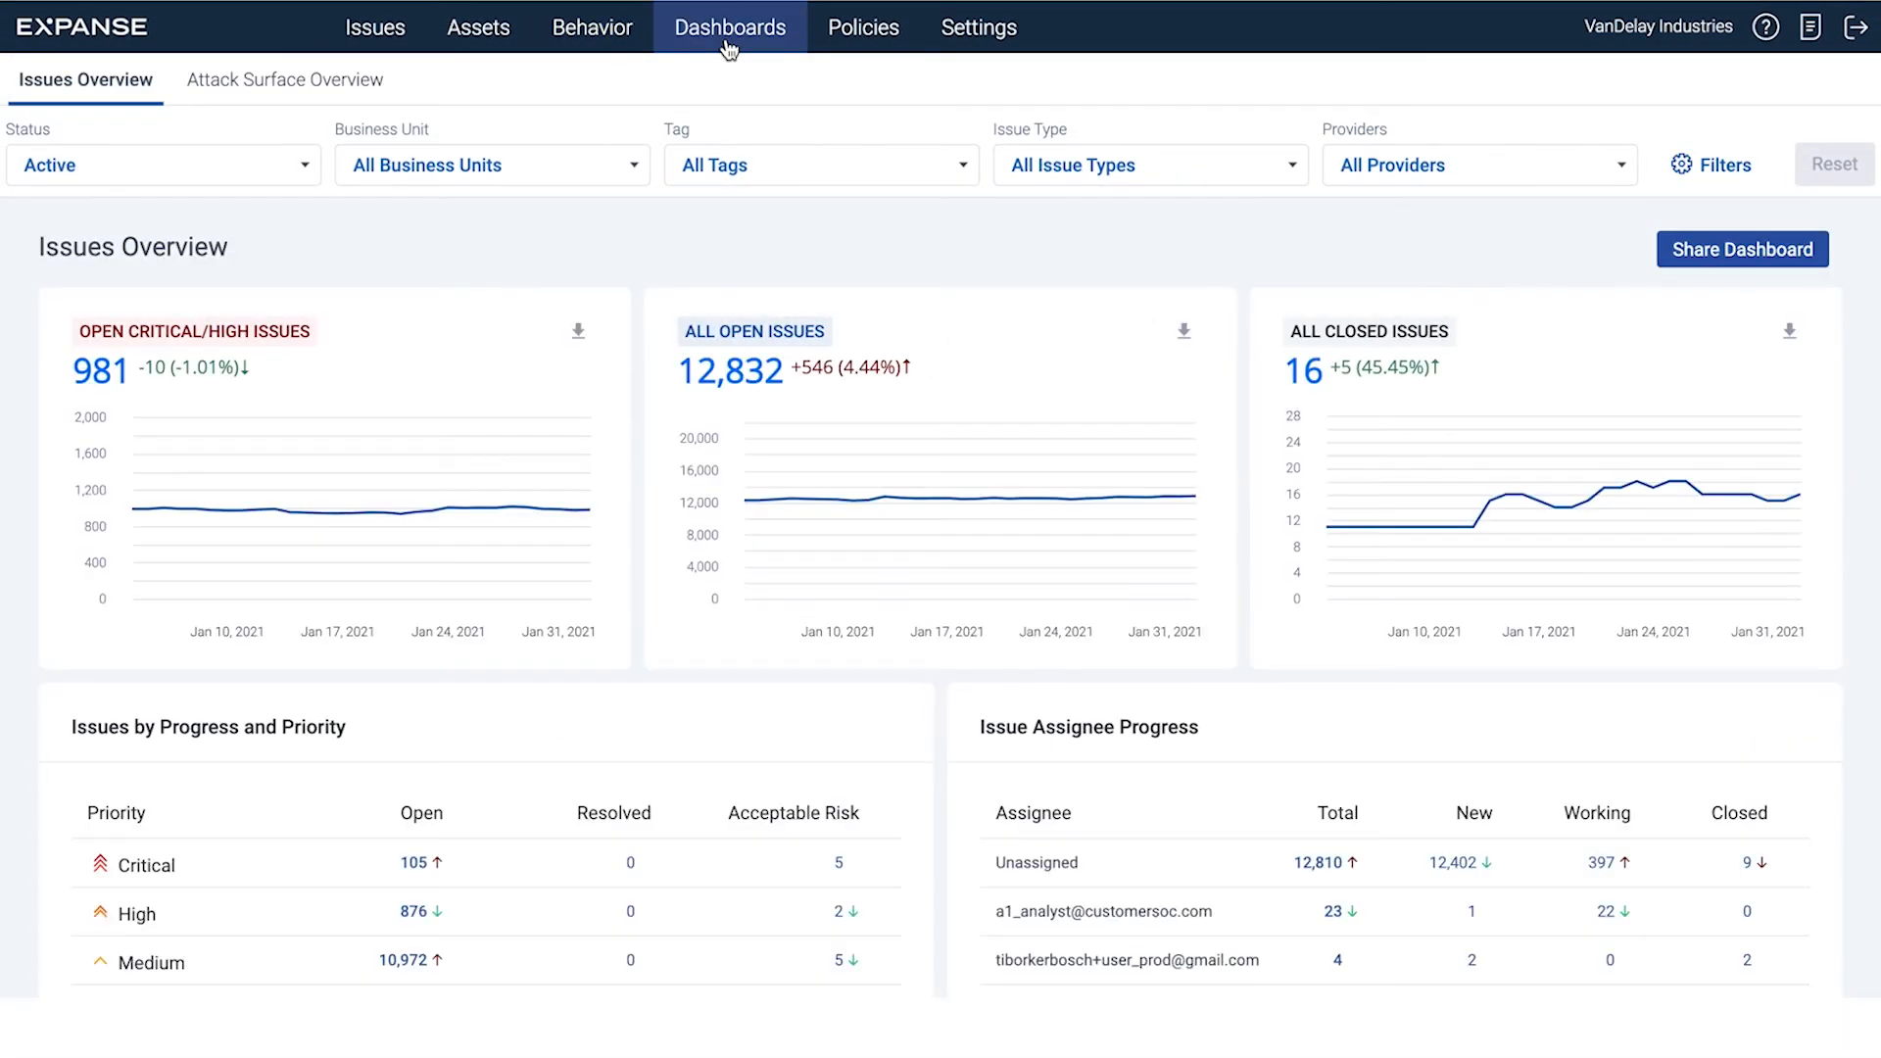
{"action": "mouse_move", "coordinate": [574, 149]}
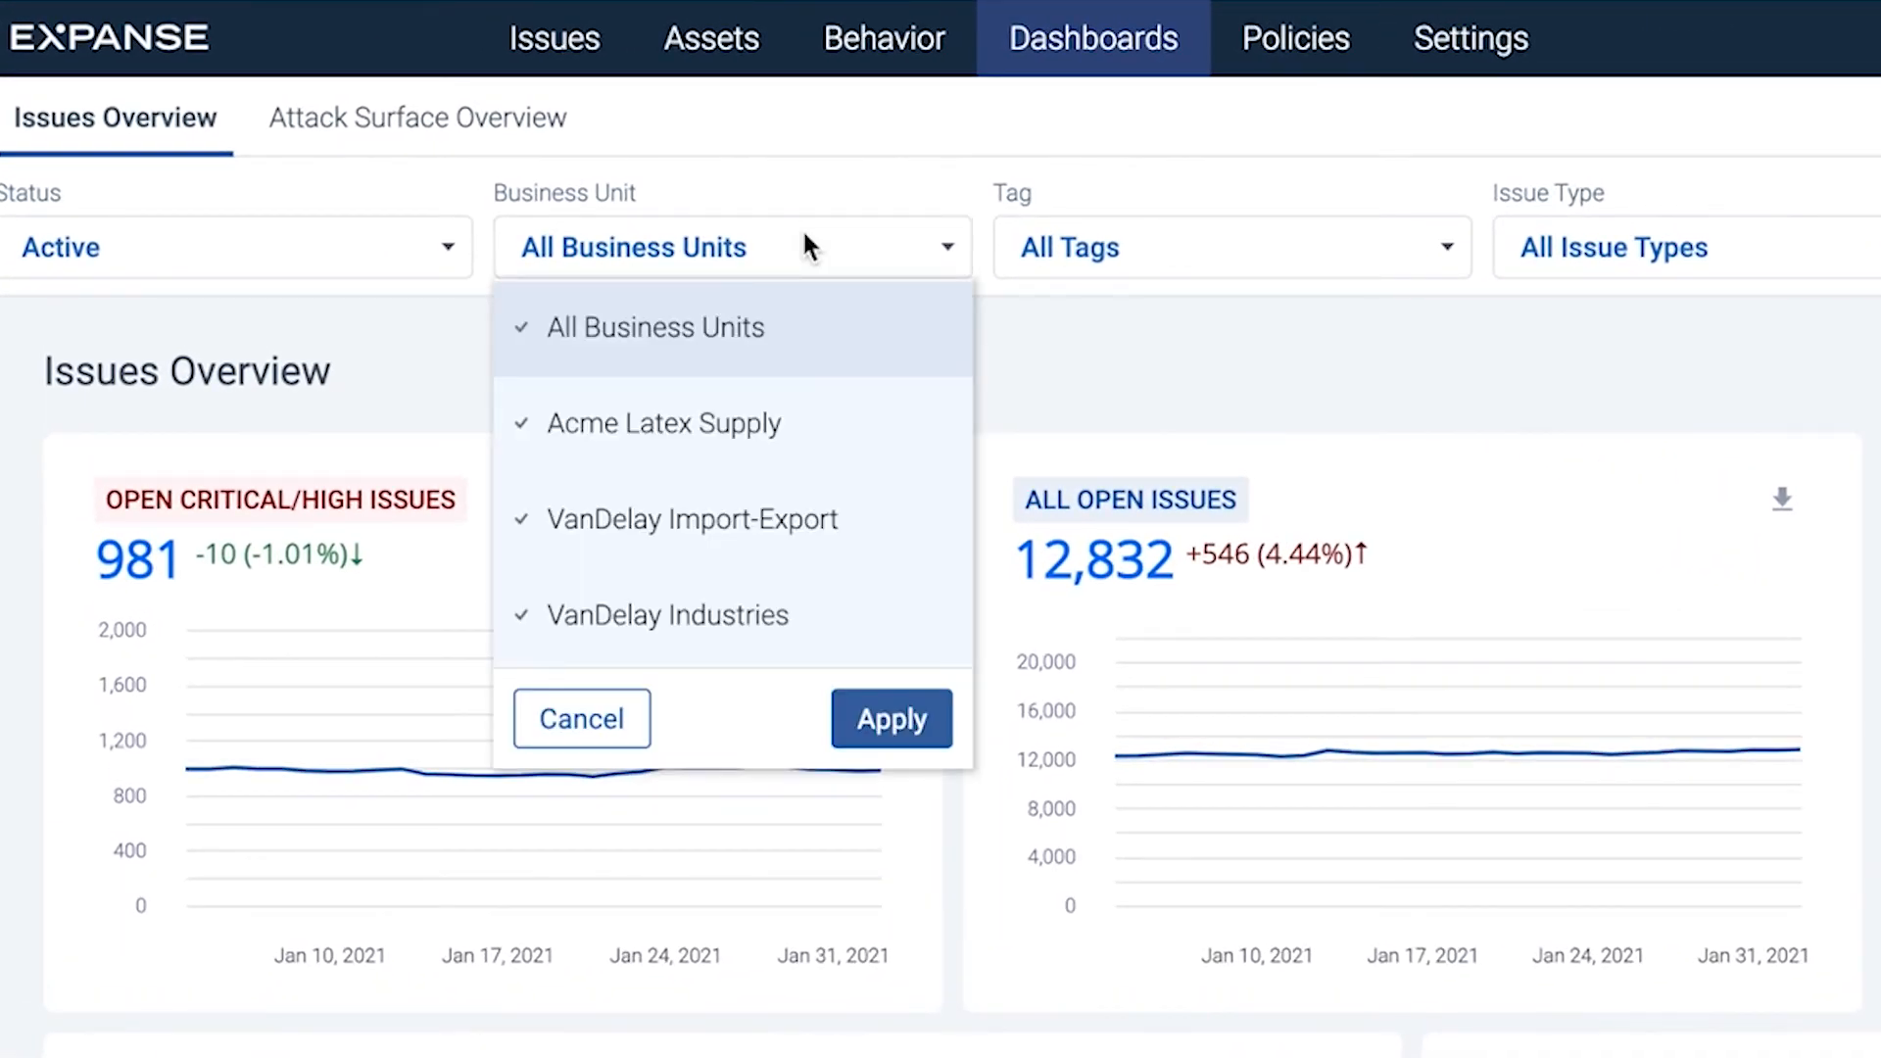
{"action": "mouse_move", "coordinate": [1104, 353]}
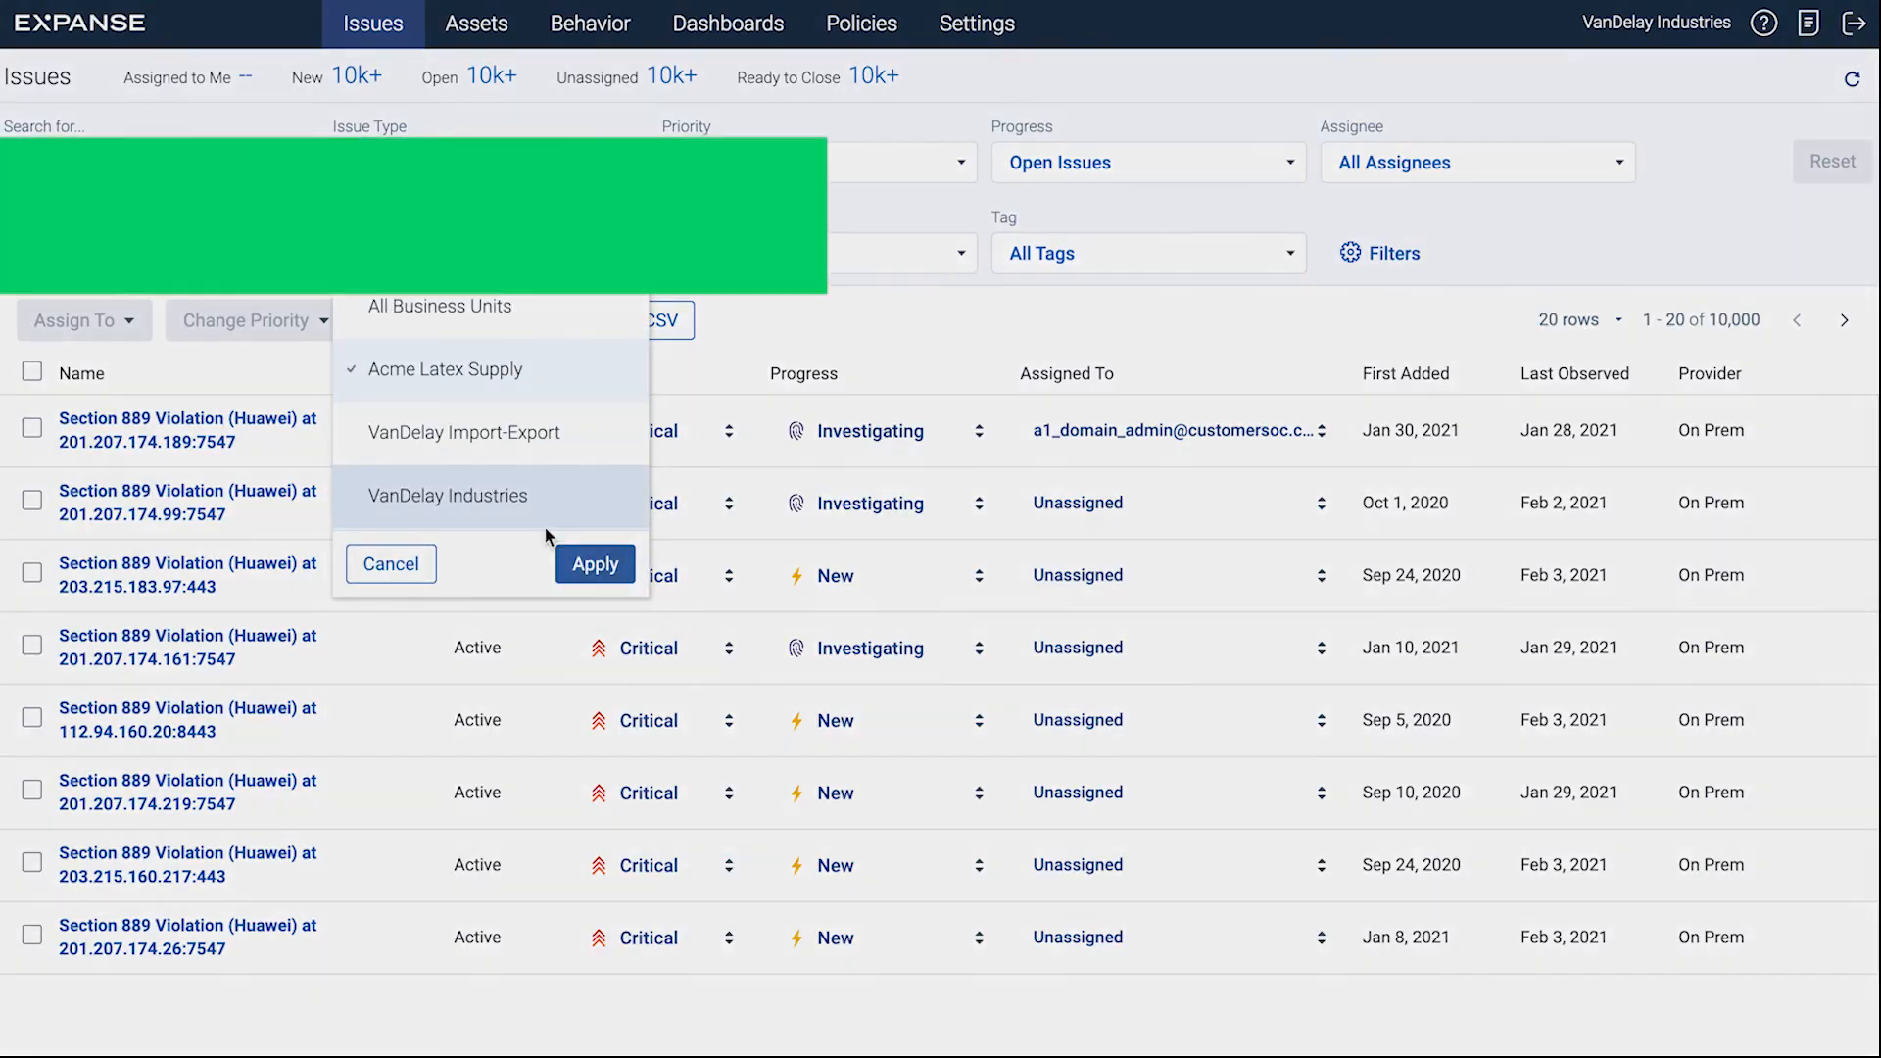
Apply the Acme Latex Supply business unit filter to the issues list.
{"action": "left_click", "coordinate": [596, 564]}
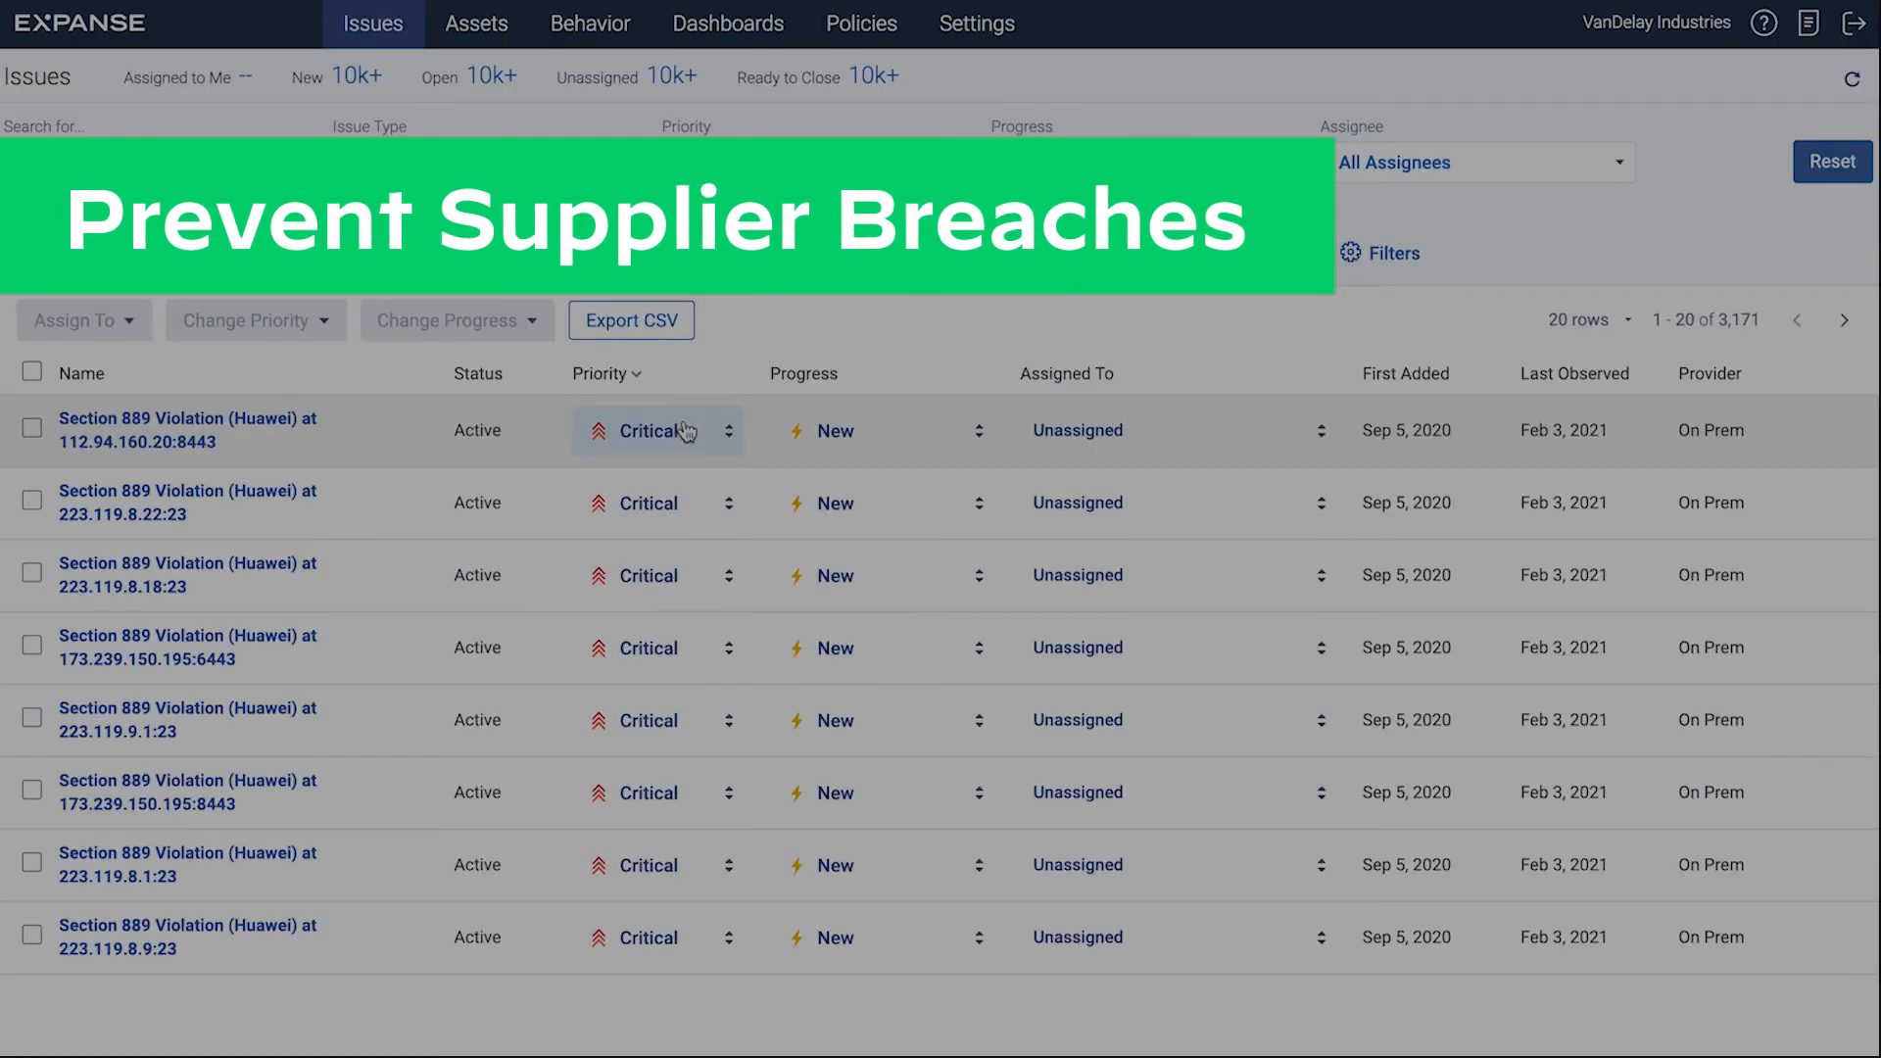